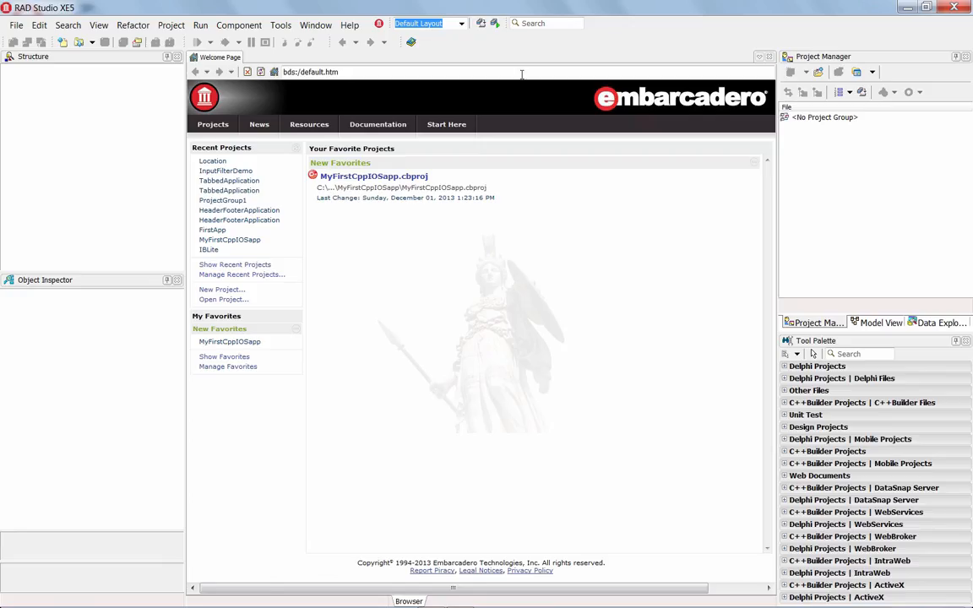
Step: Create a new C++Builder FireMonkey mobile application from the Blank Application template
left_click(15, 24)
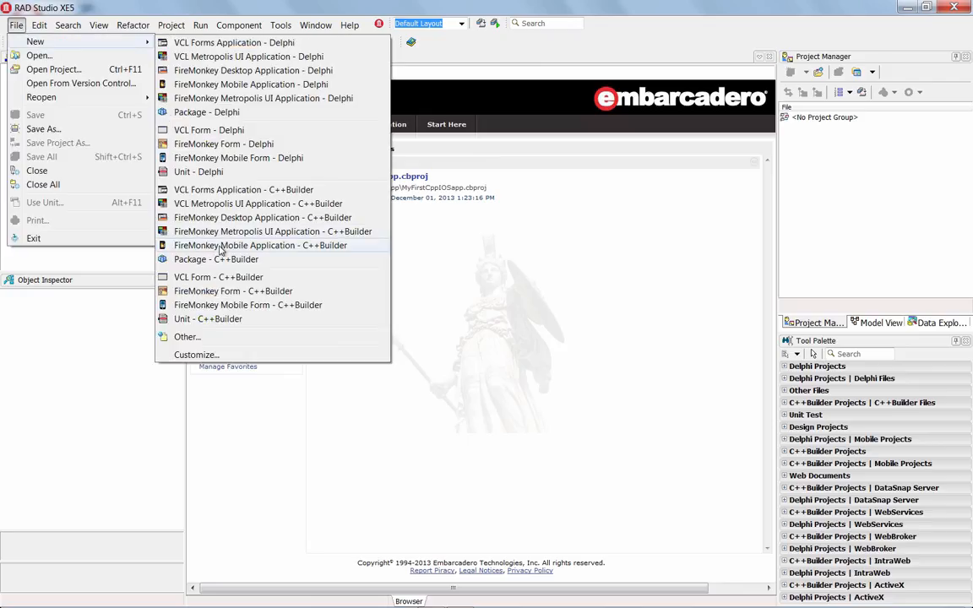
left_click(260, 245)
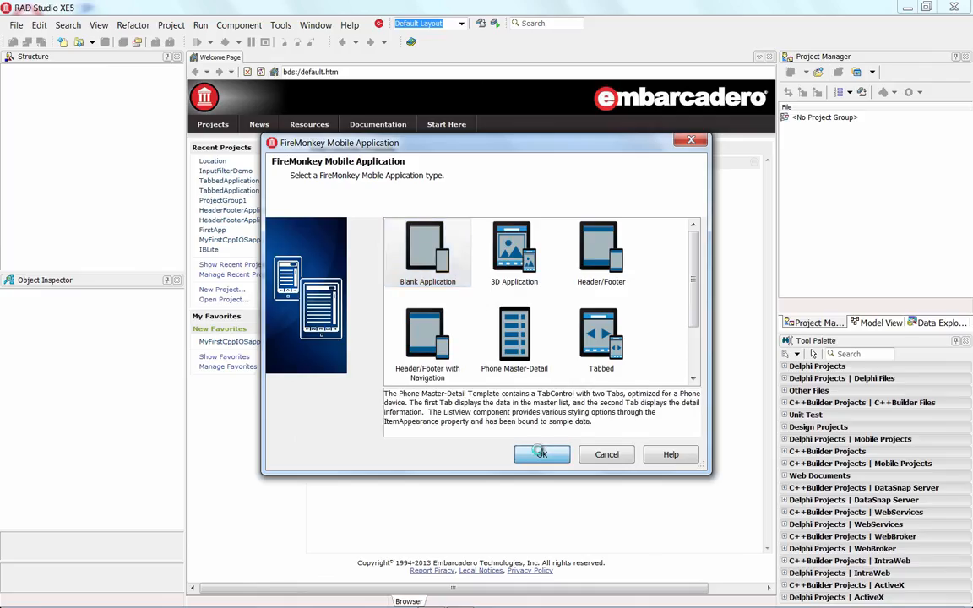
left_click(541, 454)
type("tto")
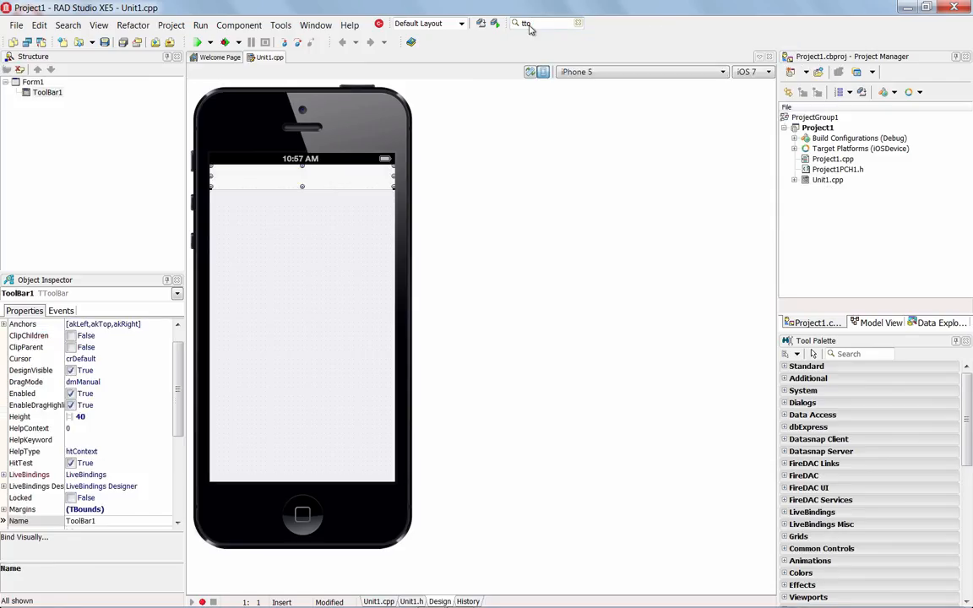
Step: Add a label to the toolbar and set its text to 'Location/Map App (C++)'
left_click(48, 92)
type("tlabel")
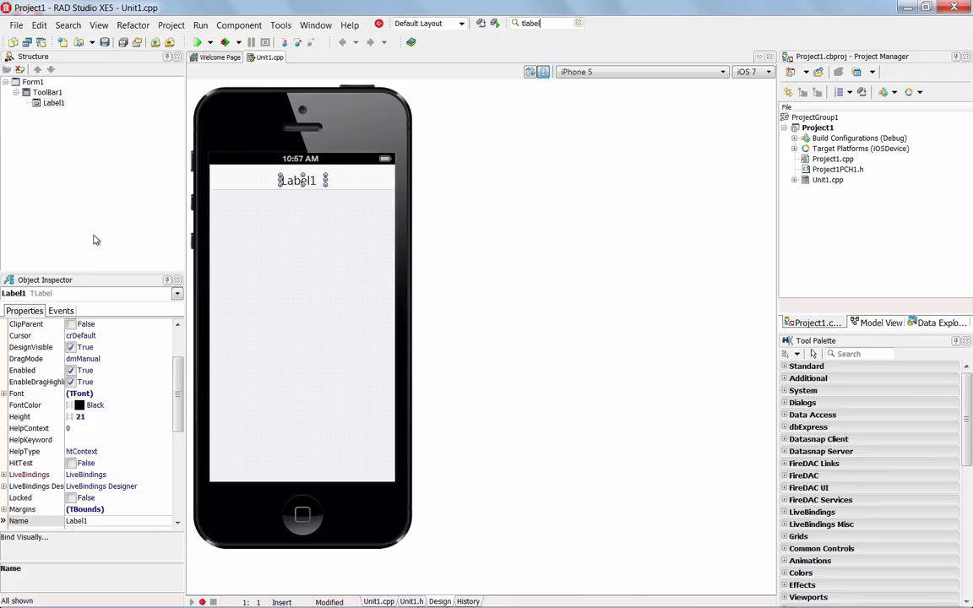
scroll("down", 3)
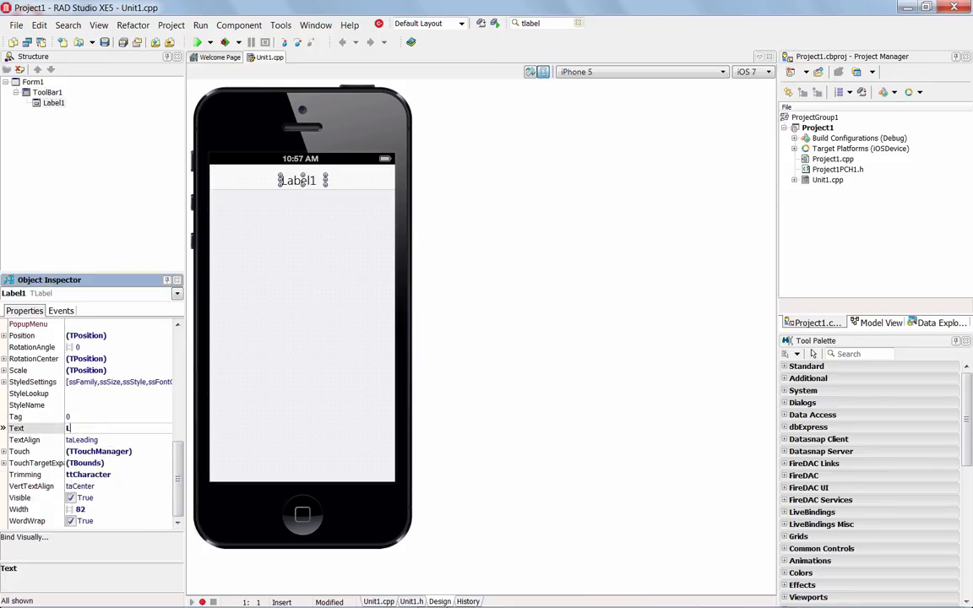
type("Location/Map App (C++")
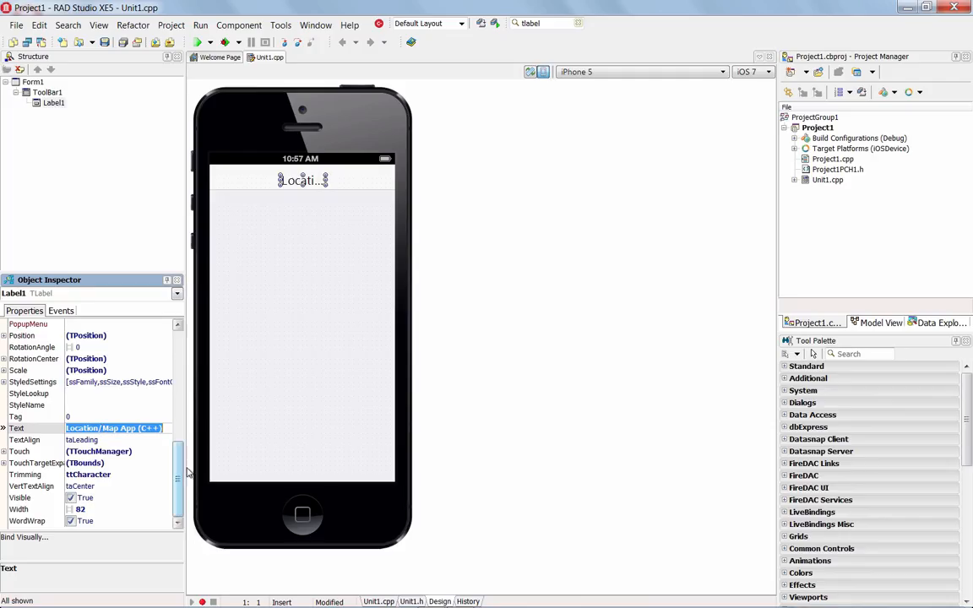
scroll("up", 3)
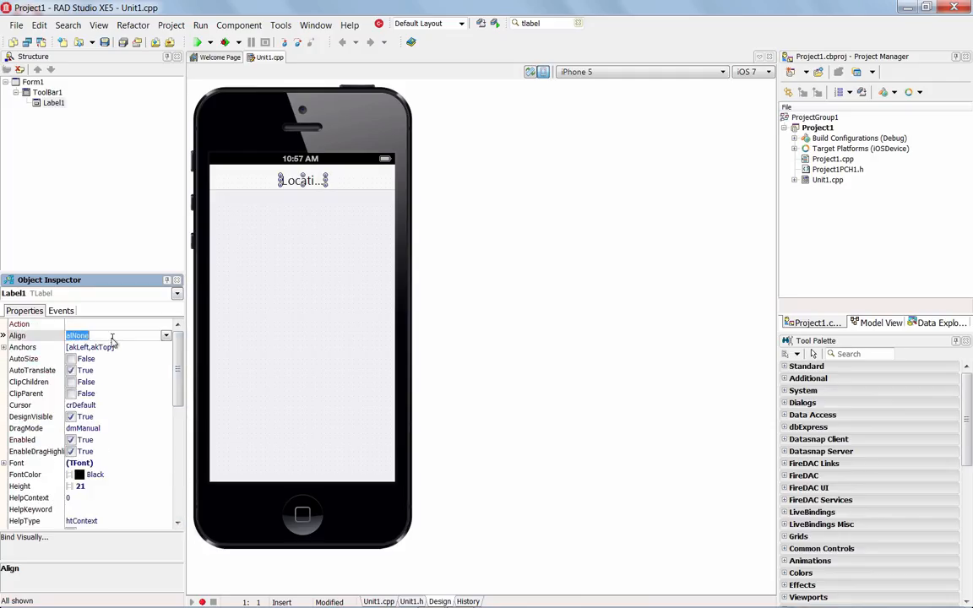
Step: Align the title label to alClient and centre its text with taCenter
left_click(166, 335)
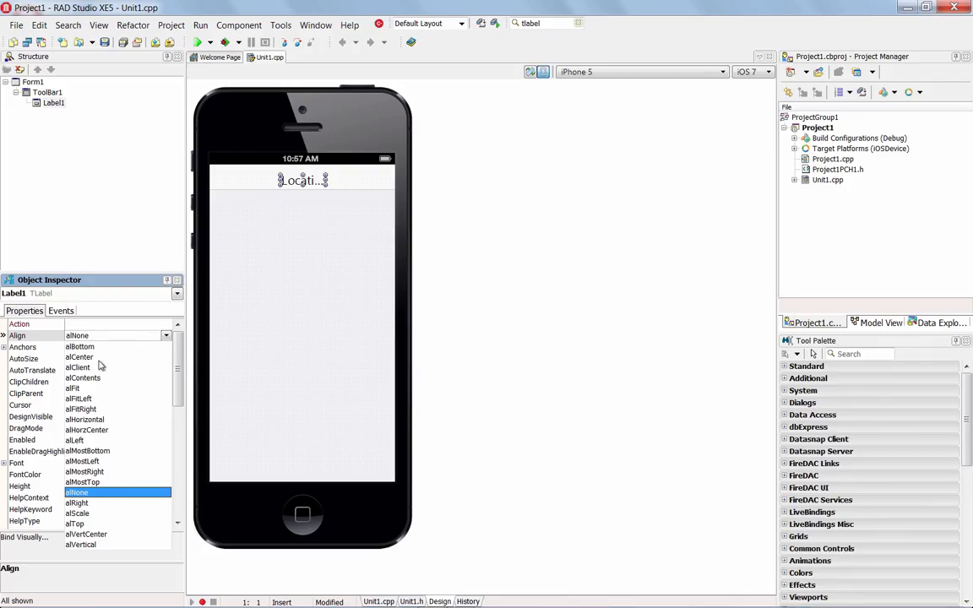
left_click(77, 367)
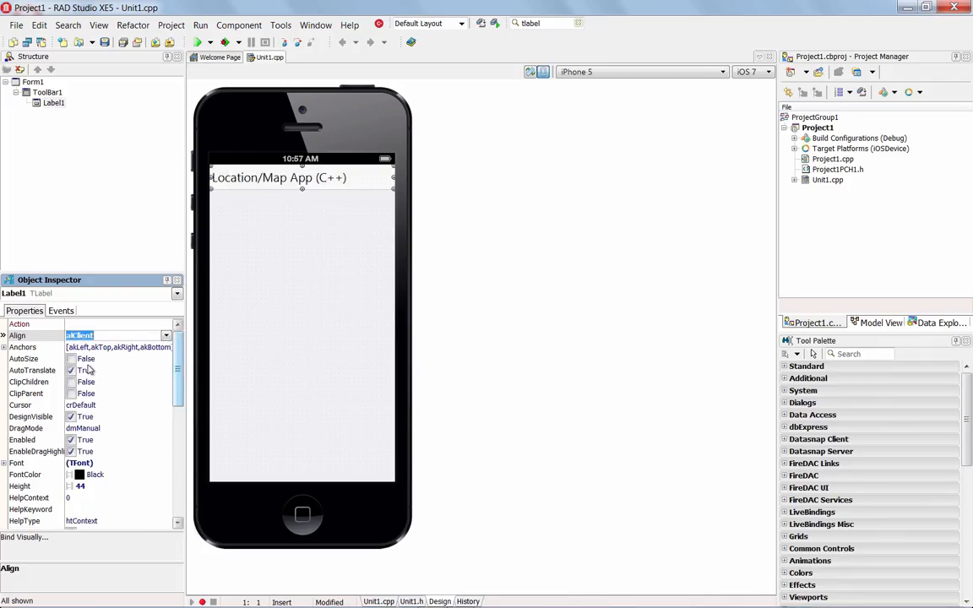
scroll("down", 3)
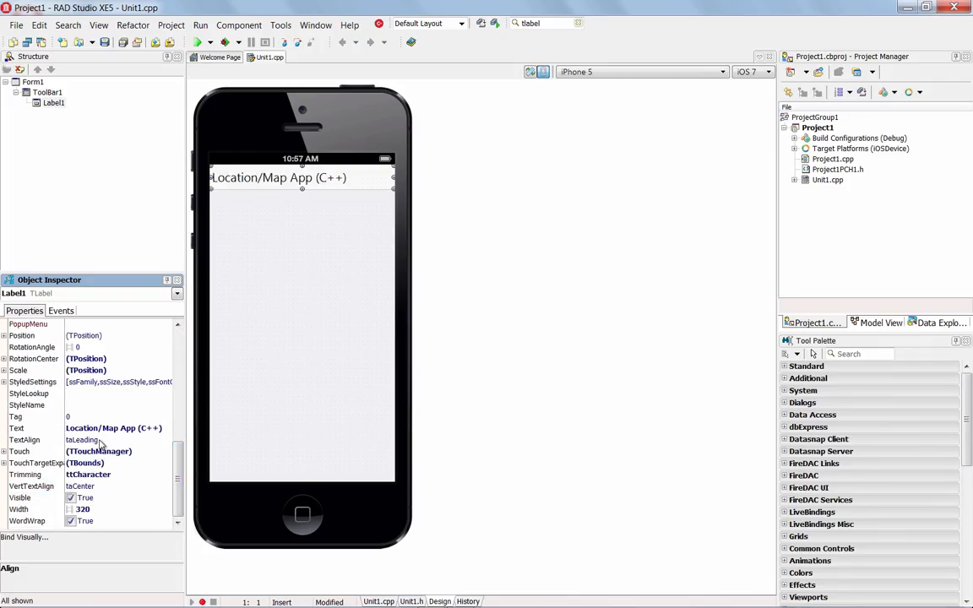
left_click(167, 440)
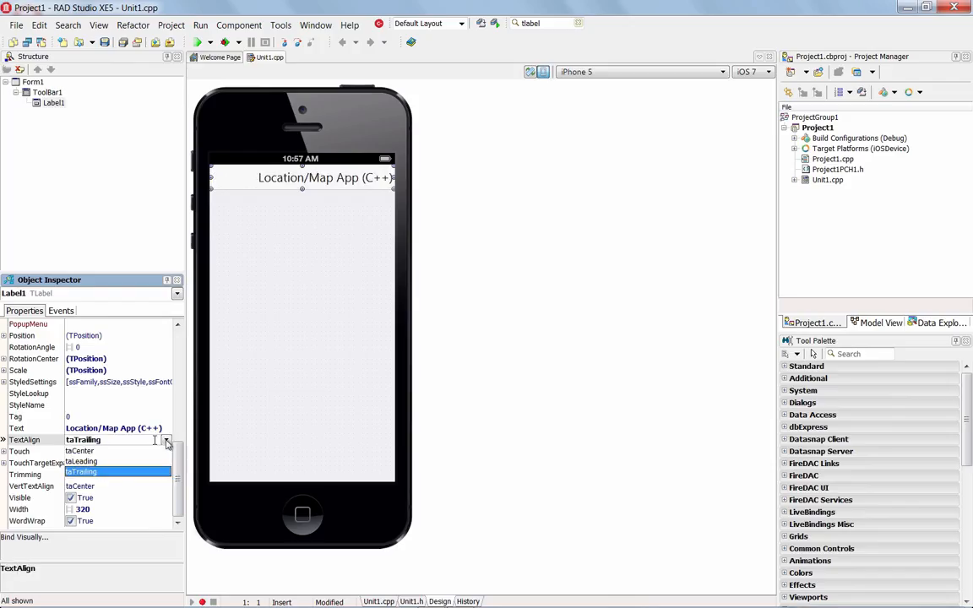
left_click(80, 450)
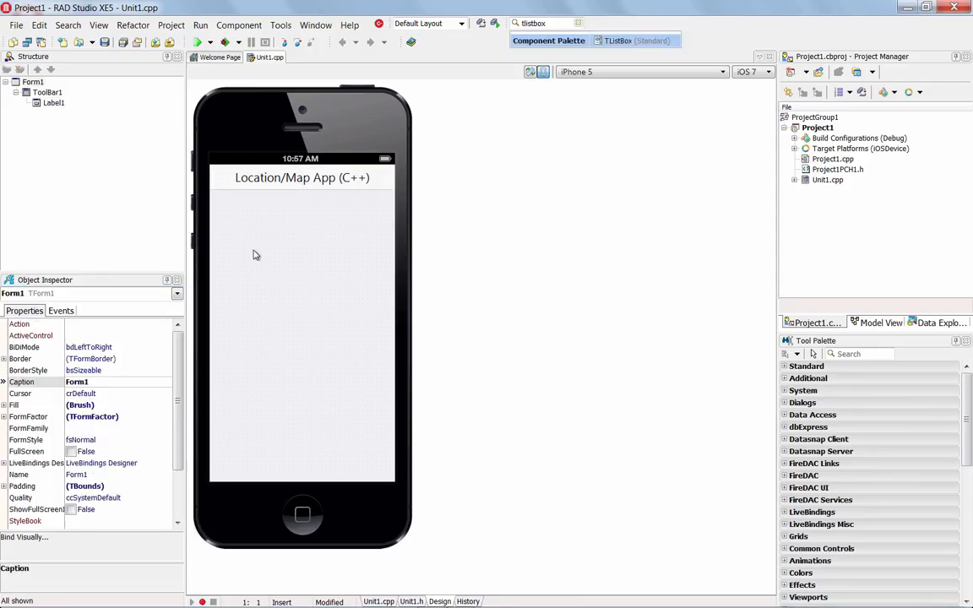
Step: Place a TListBox on the phone form beneath the toolbar
left_click(304, 323)
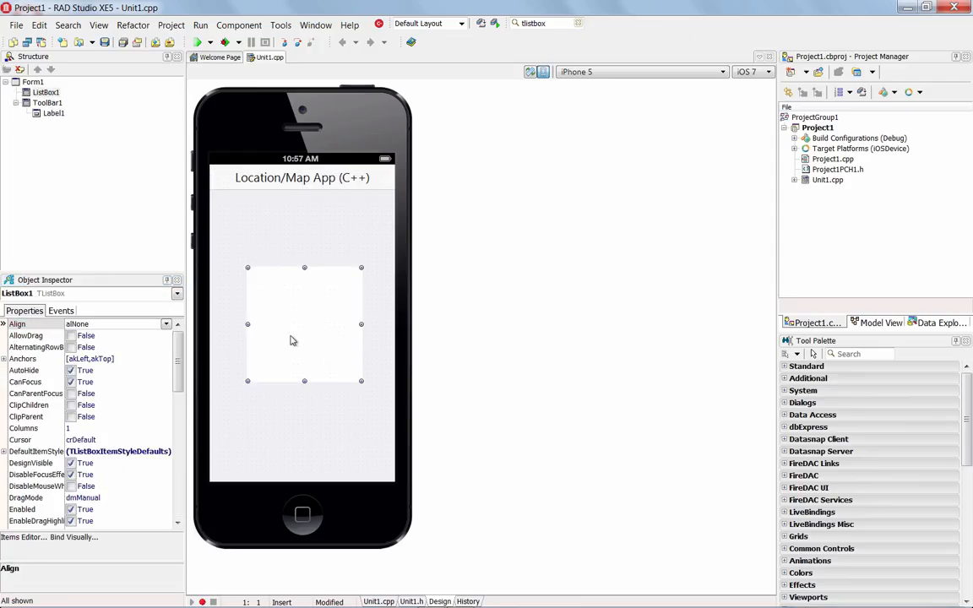
mouse_move(261, 347)
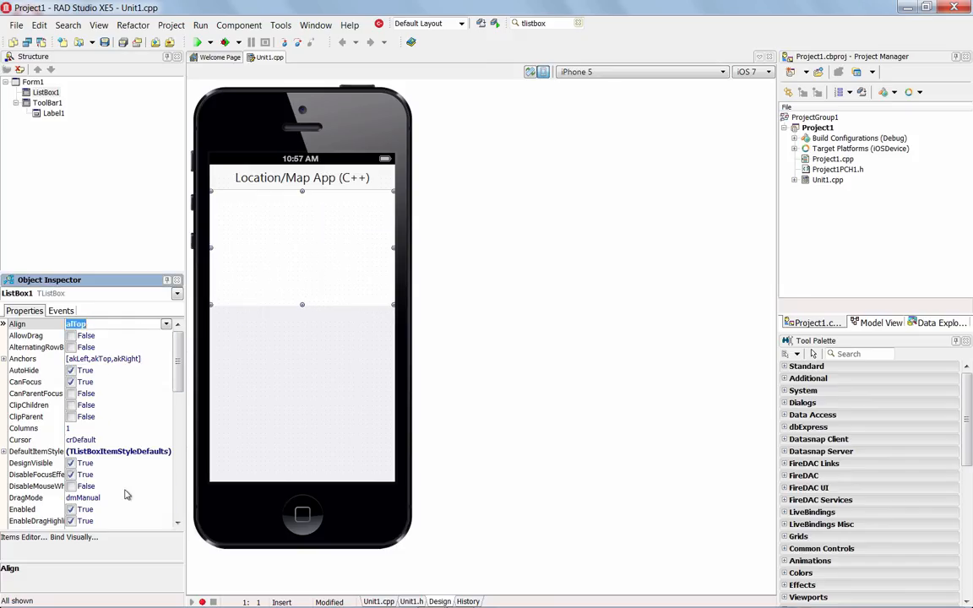
mouse_move(321, 281)
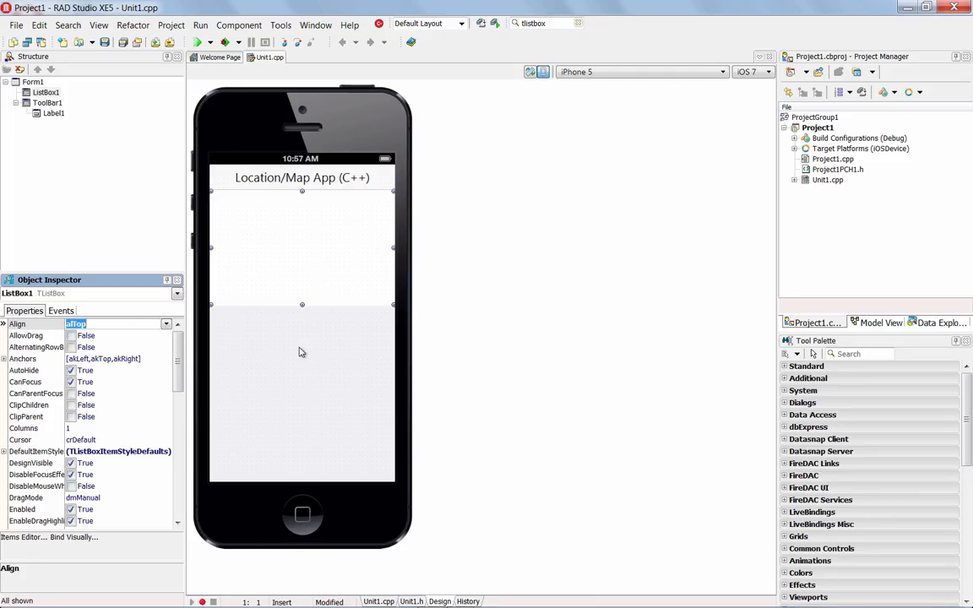
mouse_move(272, 378)
type("TwebBro")
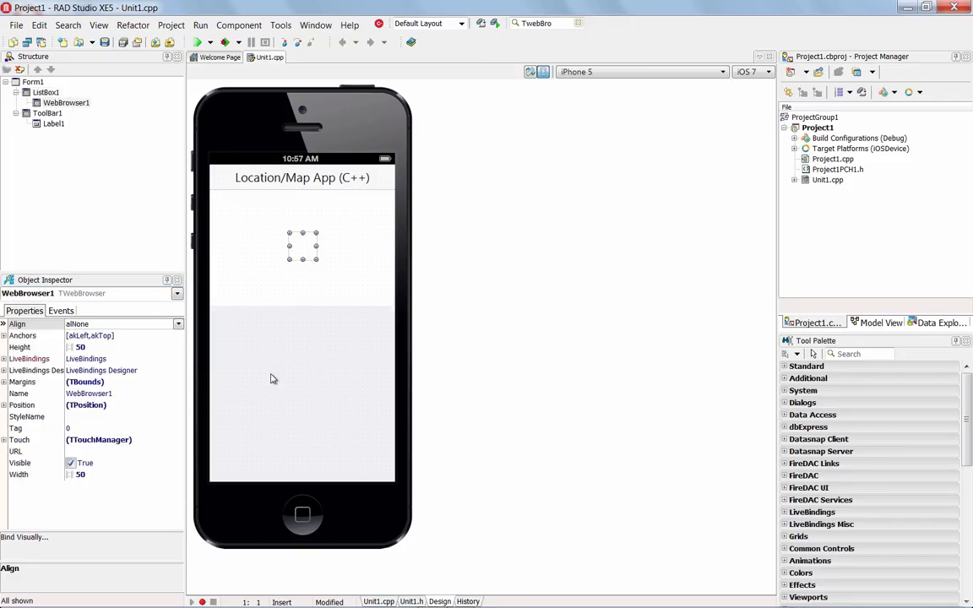
mouse_move(307, 253)
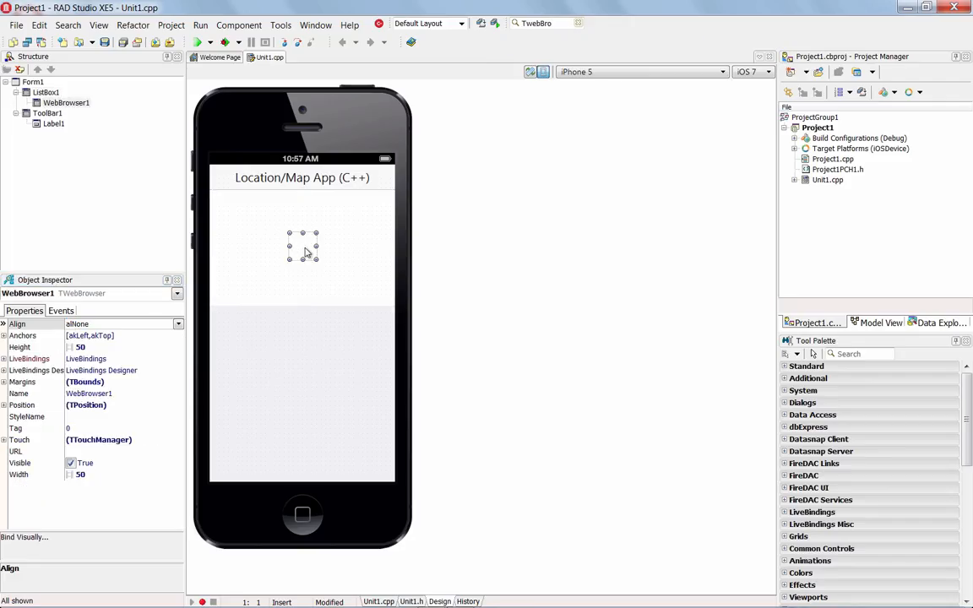
Step: Move WebBrowser1 under Form1 and set its Align to alClient
left_click(46, 92)
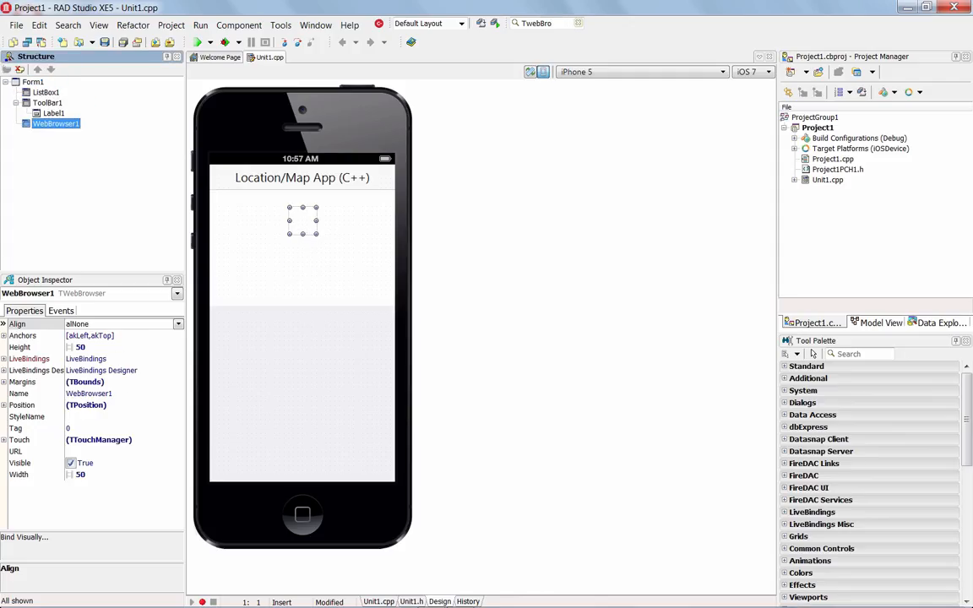
left_click(178, 324)
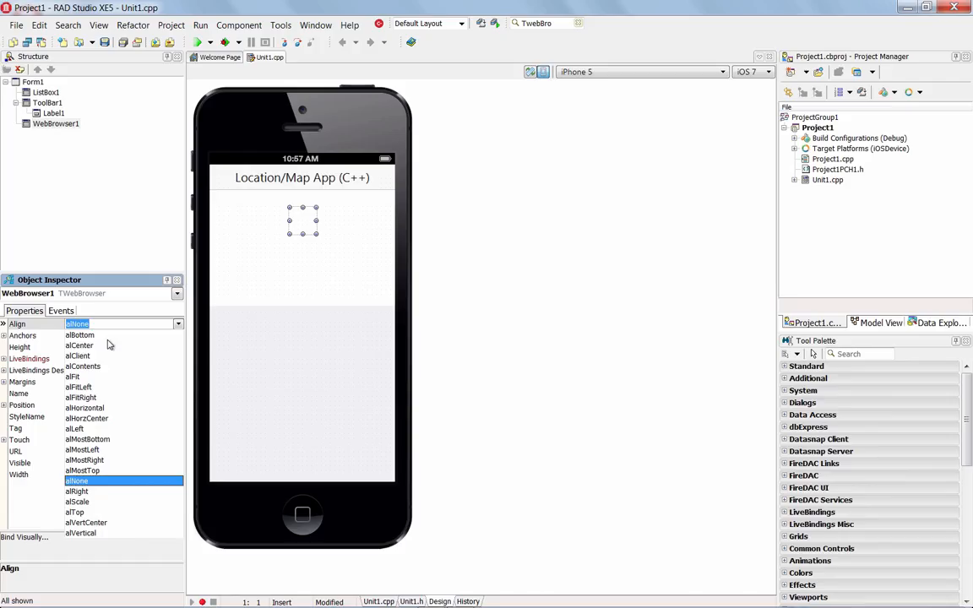
left_click(78, 355)
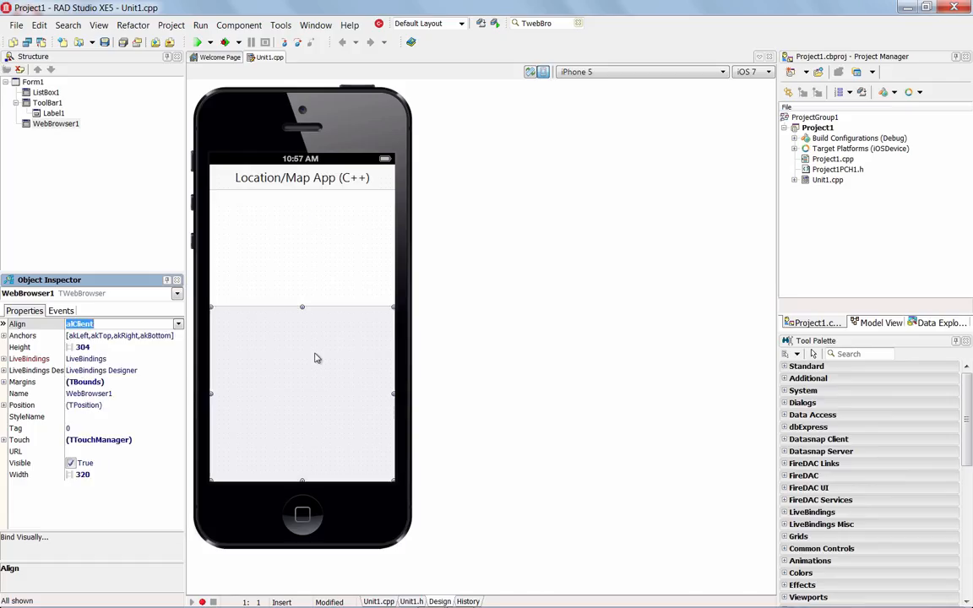
mouse_move(260, 393)
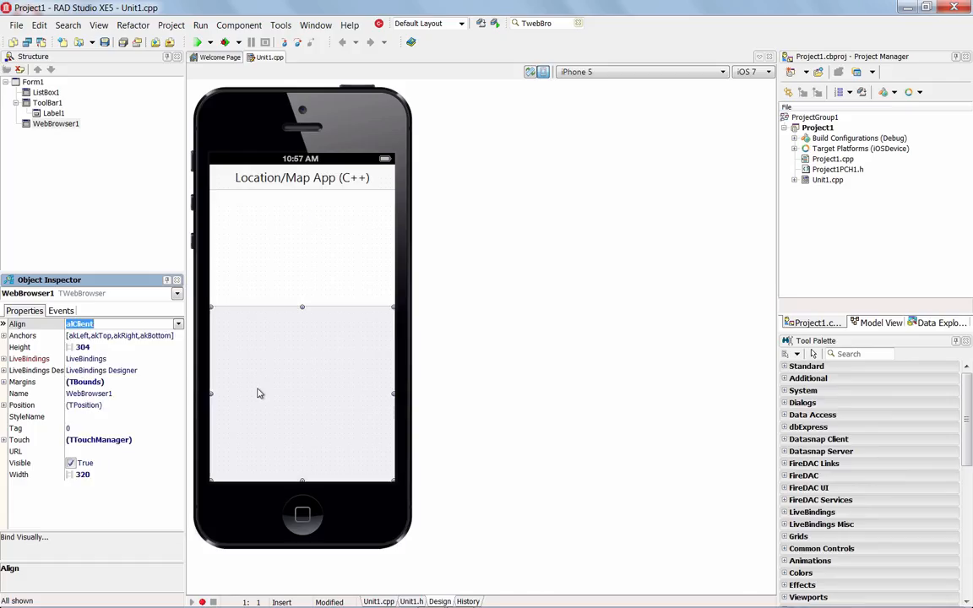
mouse_move(342, 268)
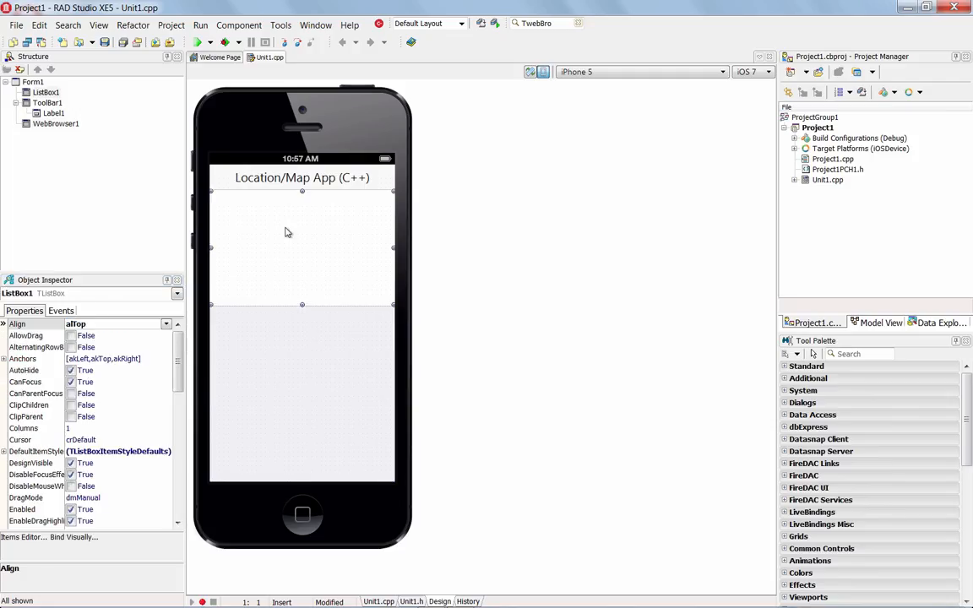
Step: Add three items, ListBoxItem1 to ListBoxItem3, to the list box
right_click(287, 232)
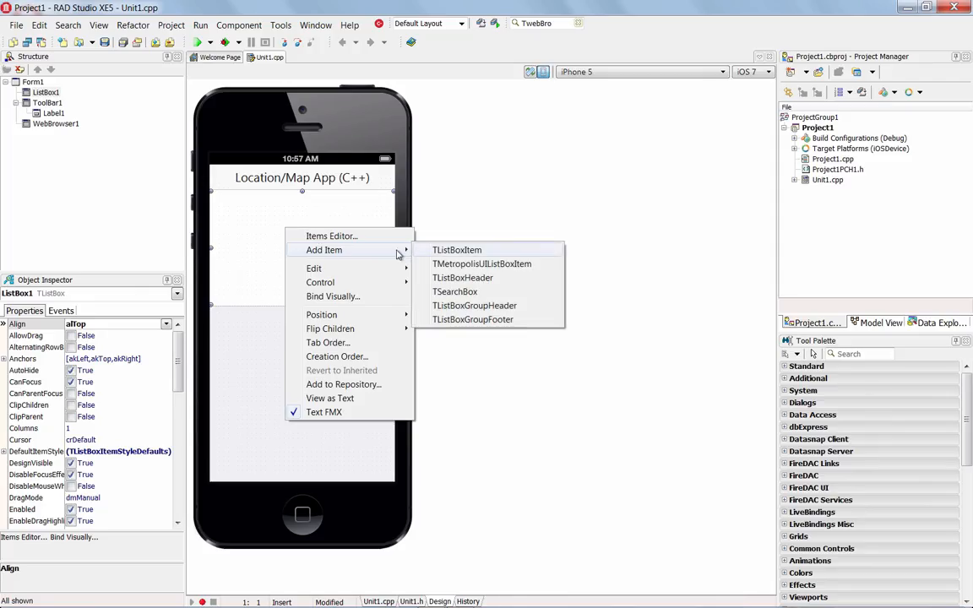
left_click(457, 250)
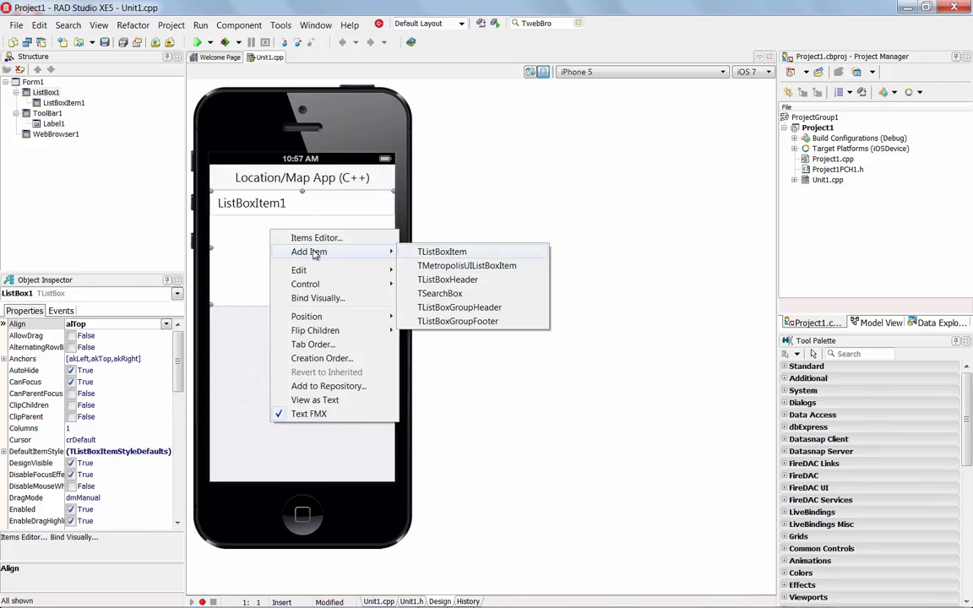
left_click(441, 252)
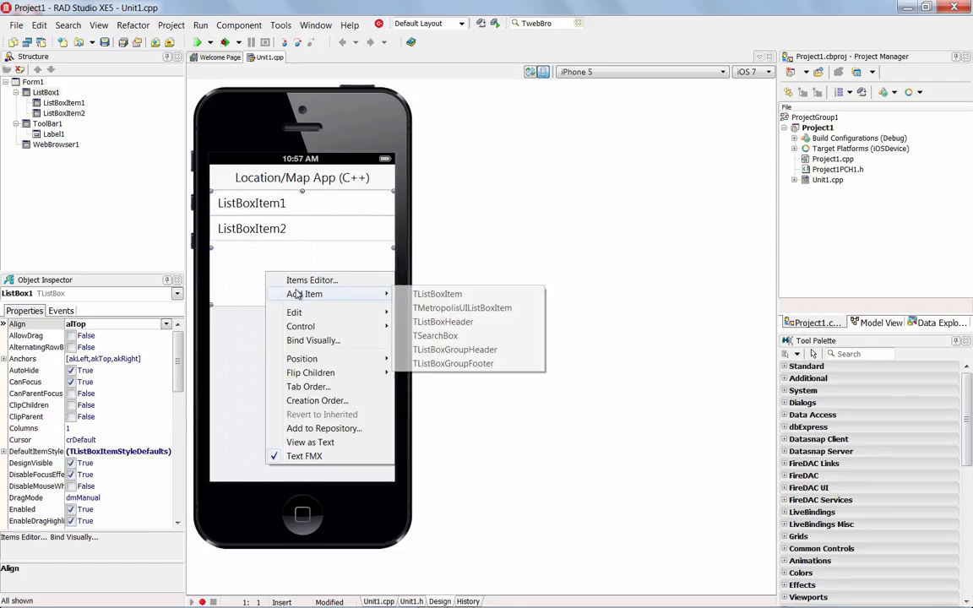
left_click(437, 293)
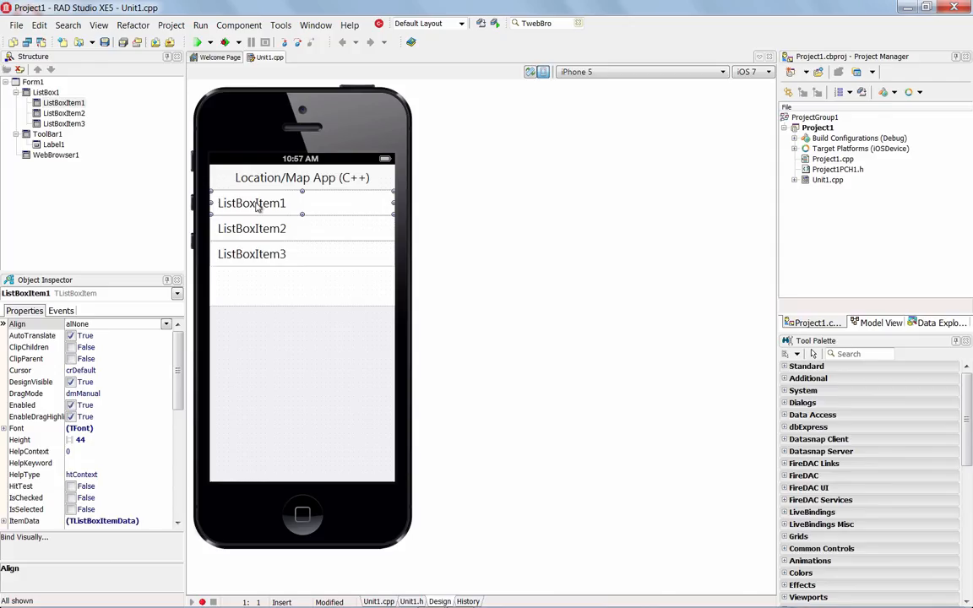
mouse_move(227, 389)
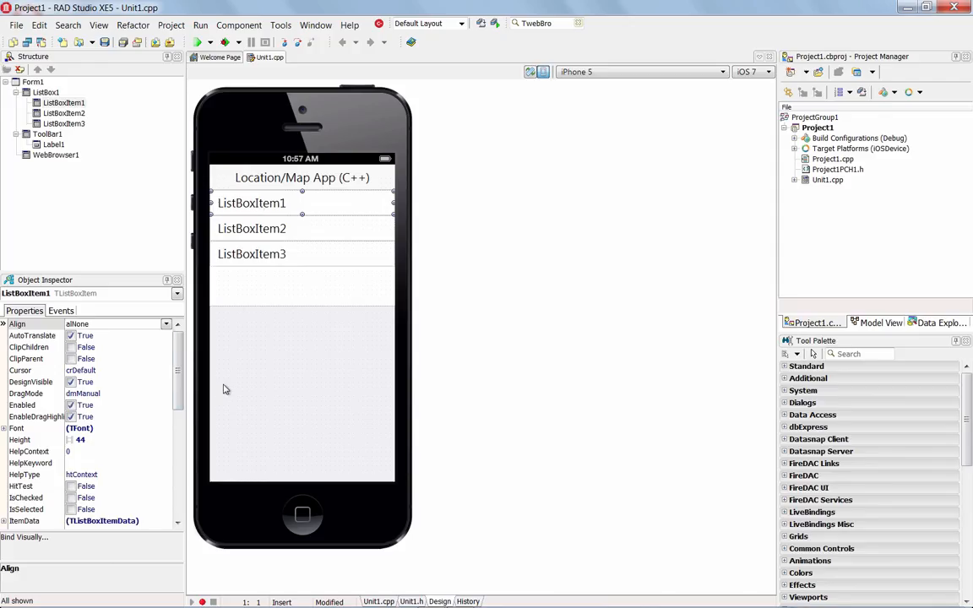
Step: Caption ListBoxItem1 'Location Sensor' and align its switch alRight
scroll("down", 3)
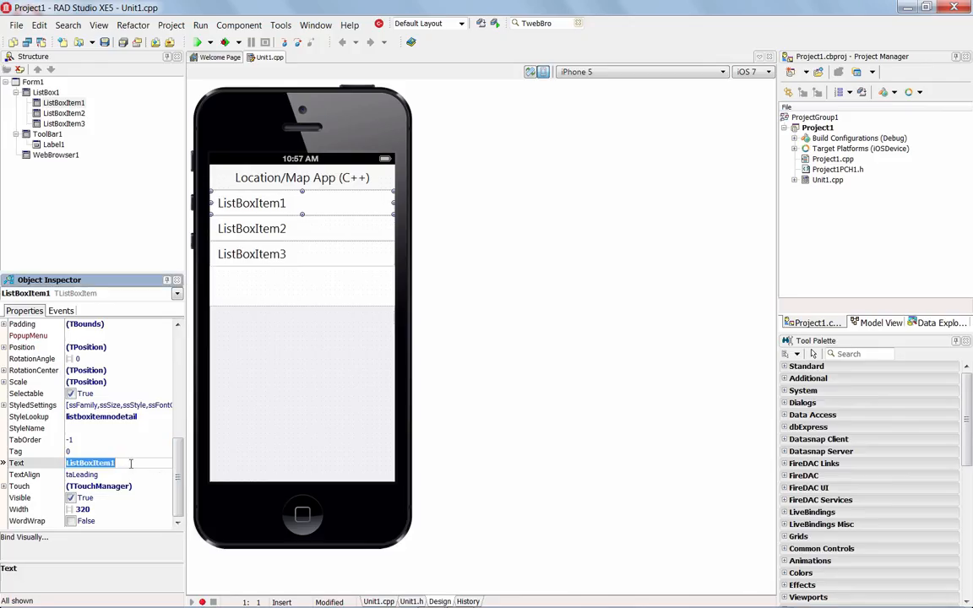
type("Location Se")
left_click(546, 22)
type("tswitch")
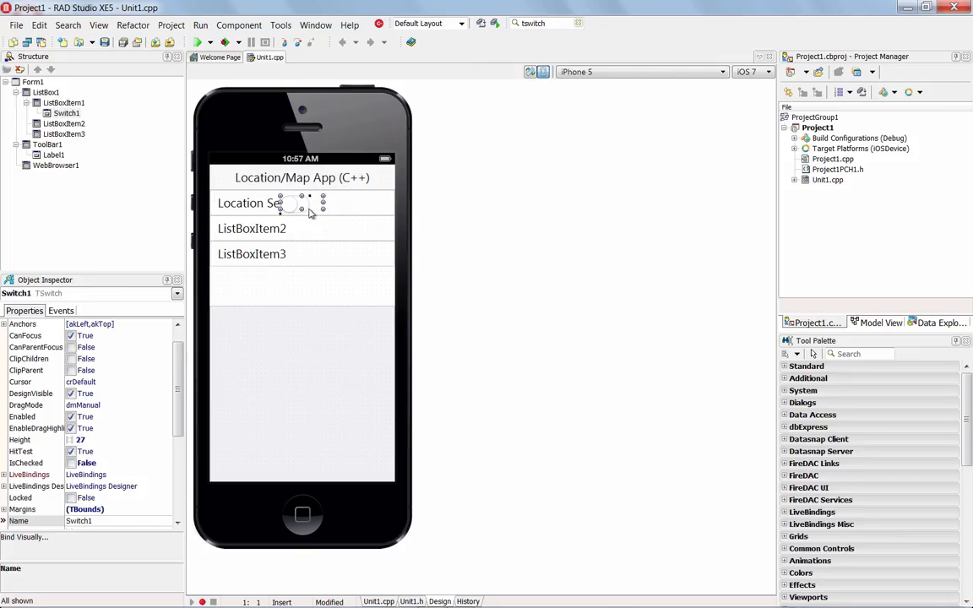
mouse_move(349, 211)
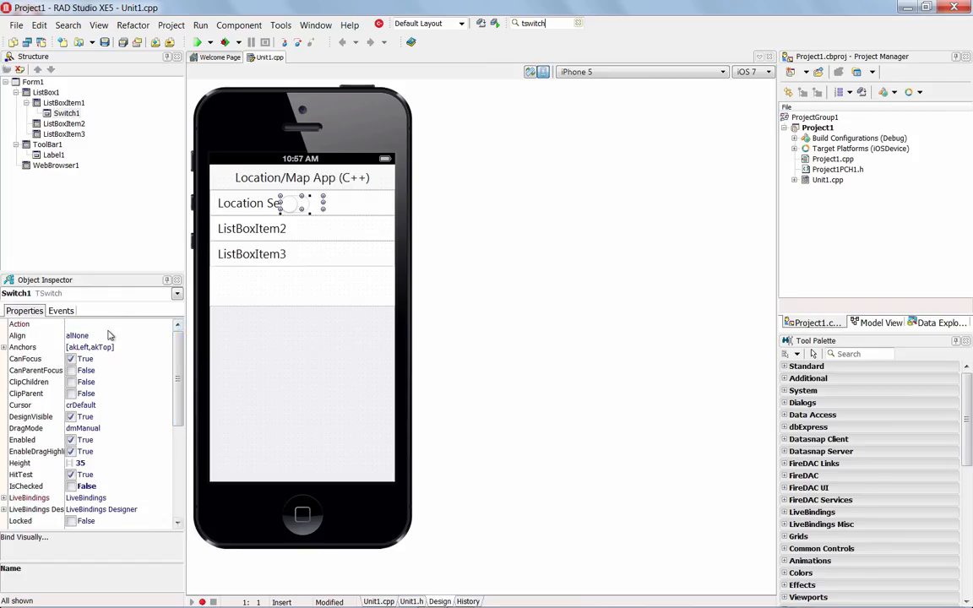
left_click(166, 335)
type("t")
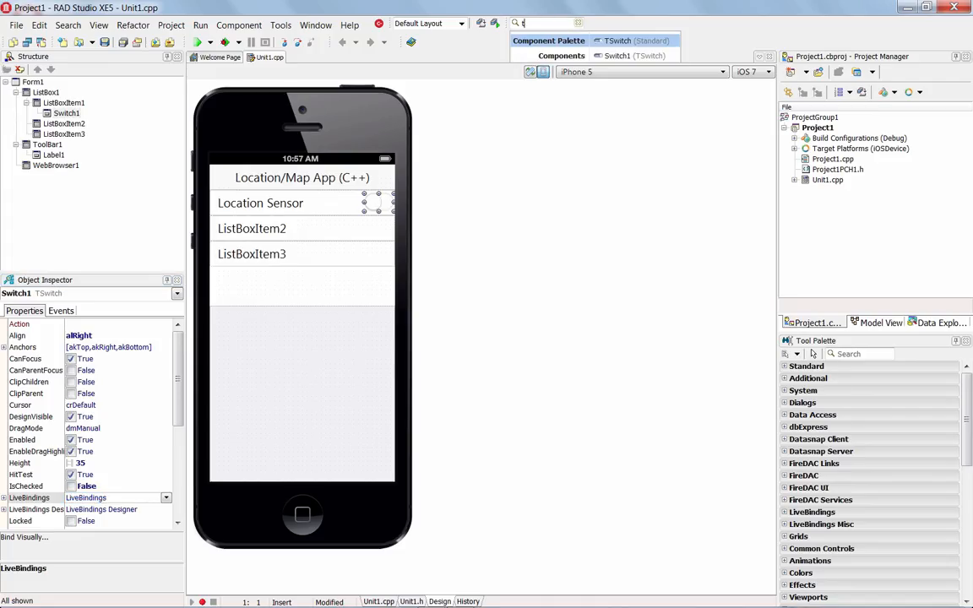
Step: Add a TLocationSensor, move it to the form's lower right, and view its events
type("location")
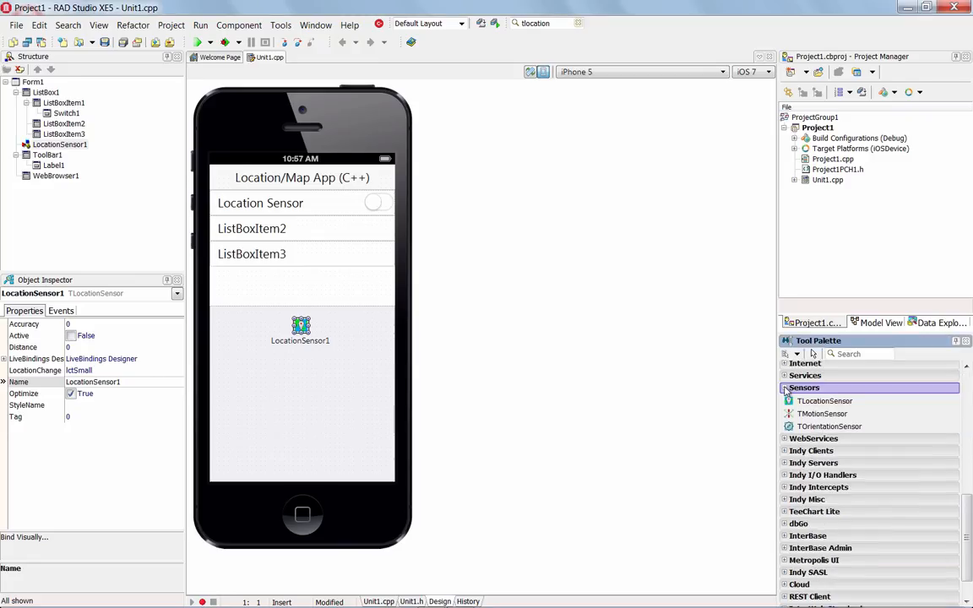
mouse_move(825, 400)
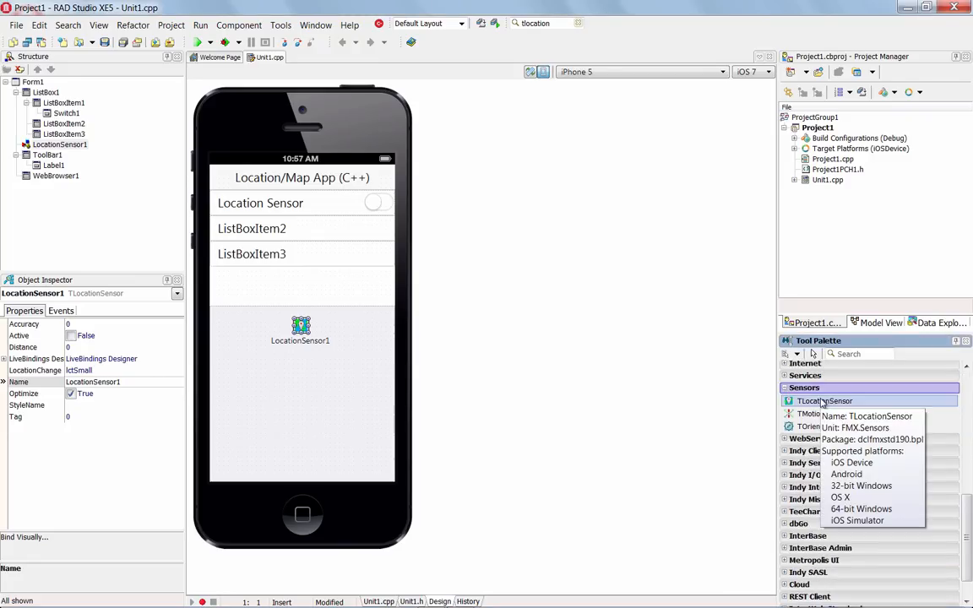
mouse_move(828, 426)
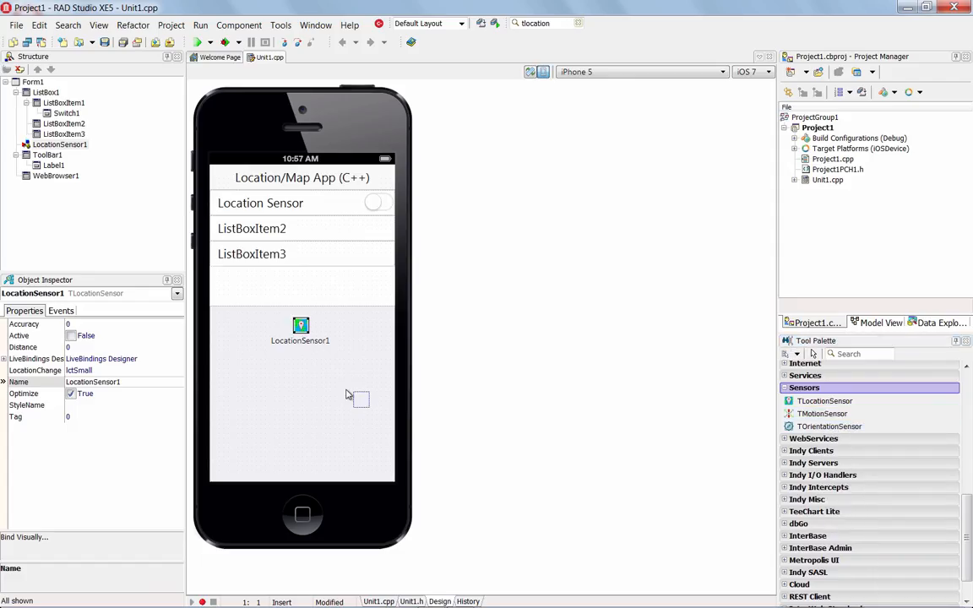
left_click_drag(301, 330, 370, 439)
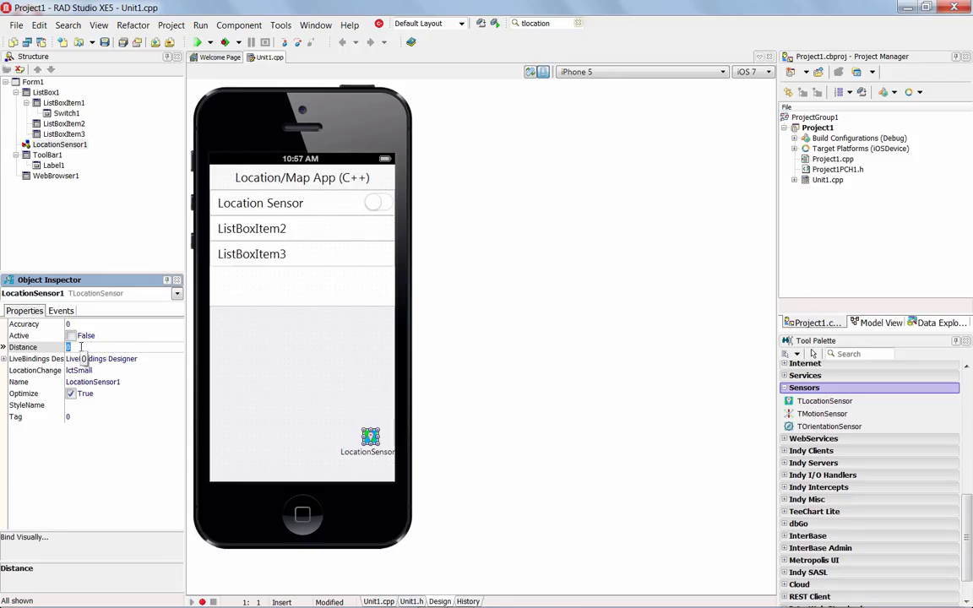
left_click(60, 310)
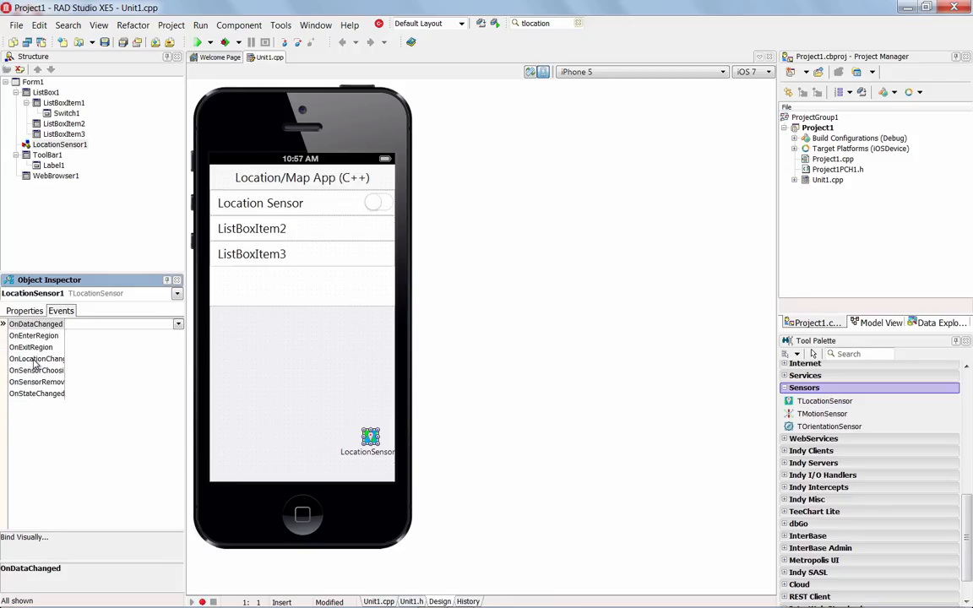
left_click(252, 228)
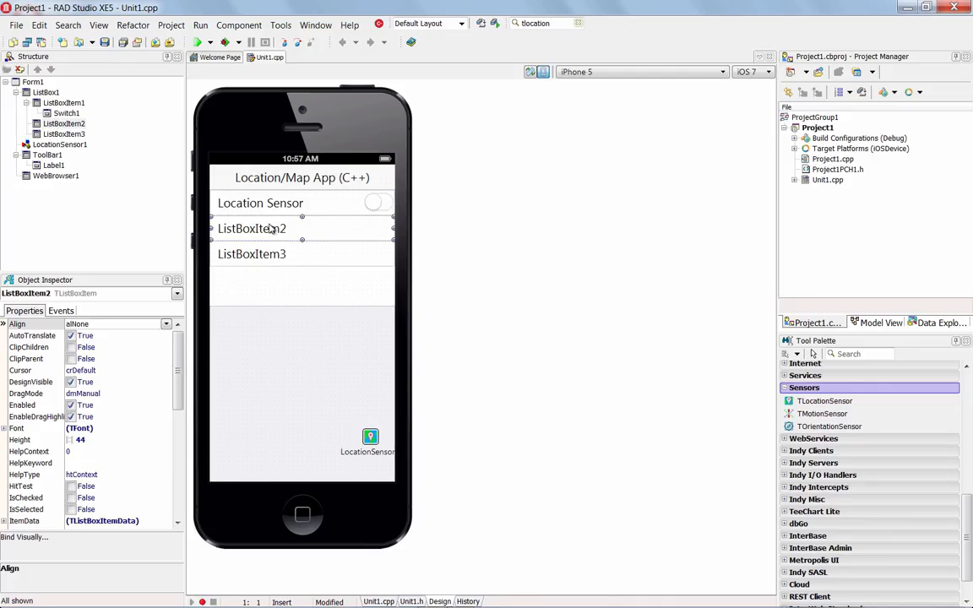
mouse_move(244, 273)
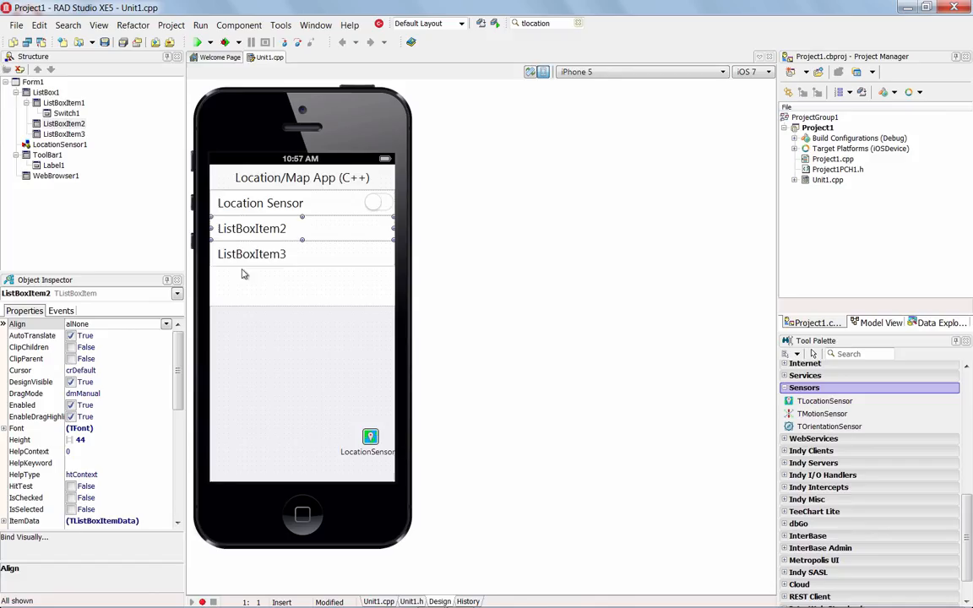
Step: Set ListBoxItem2's Text to 'Latitude'
scroll("down", 3)
type("Latit")
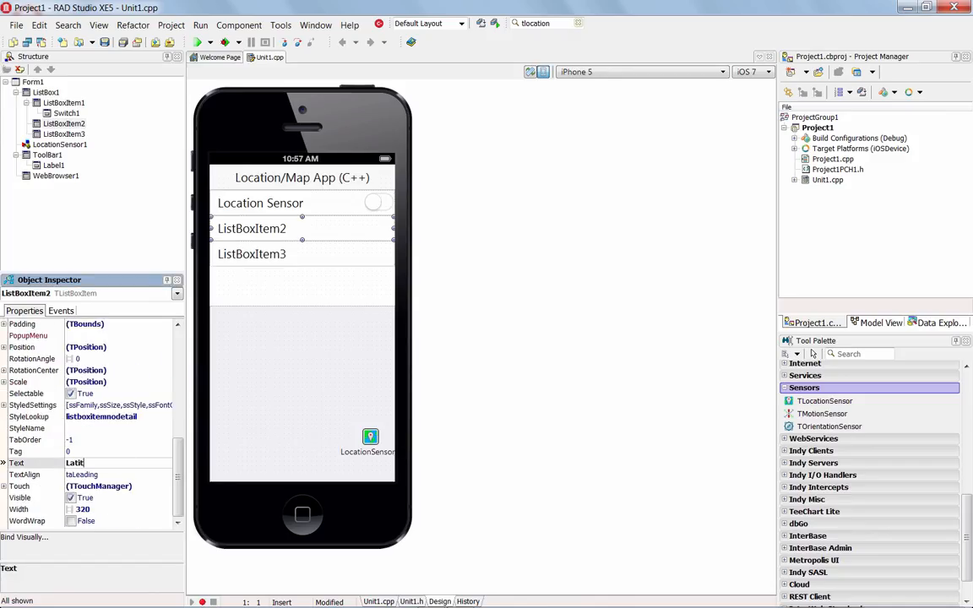
left_click(251, 253)
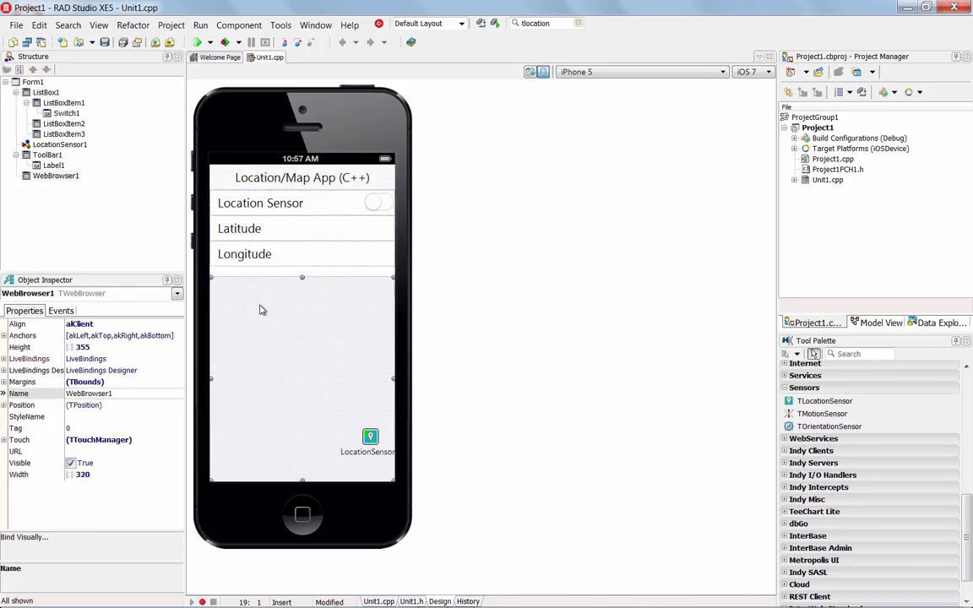
mouse_move(284, 313)
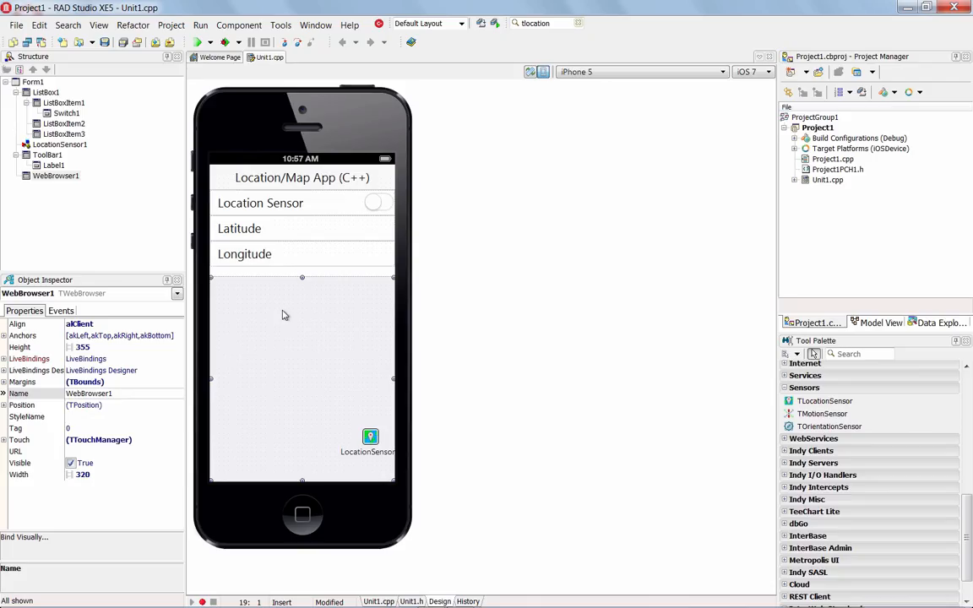
Step: Select the LocationSensor1 component on the form
left_click(370, 437)
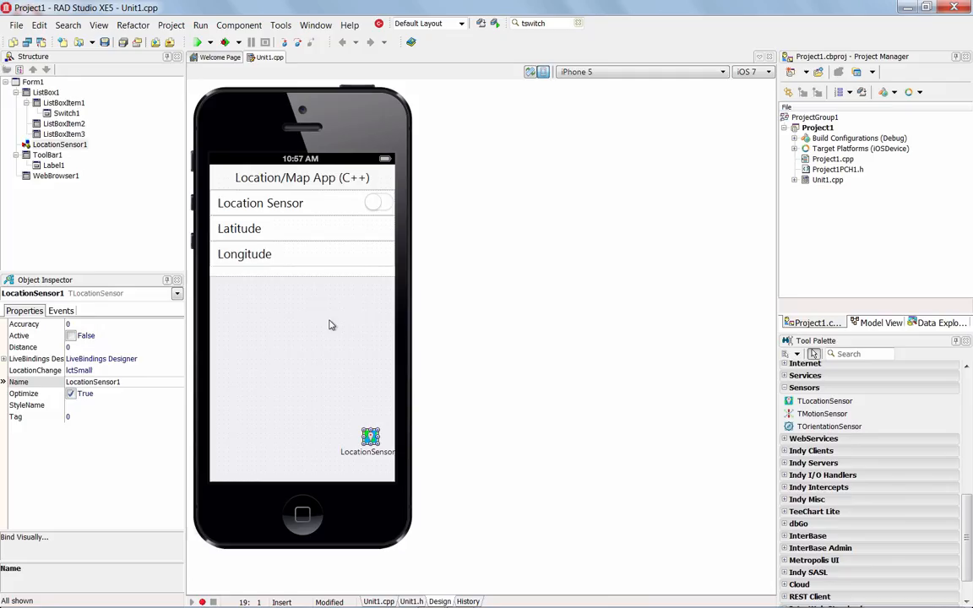
Step: Generate the Switch1Switch handler from Switch1's OnSwitch event
left_click(376, 202)
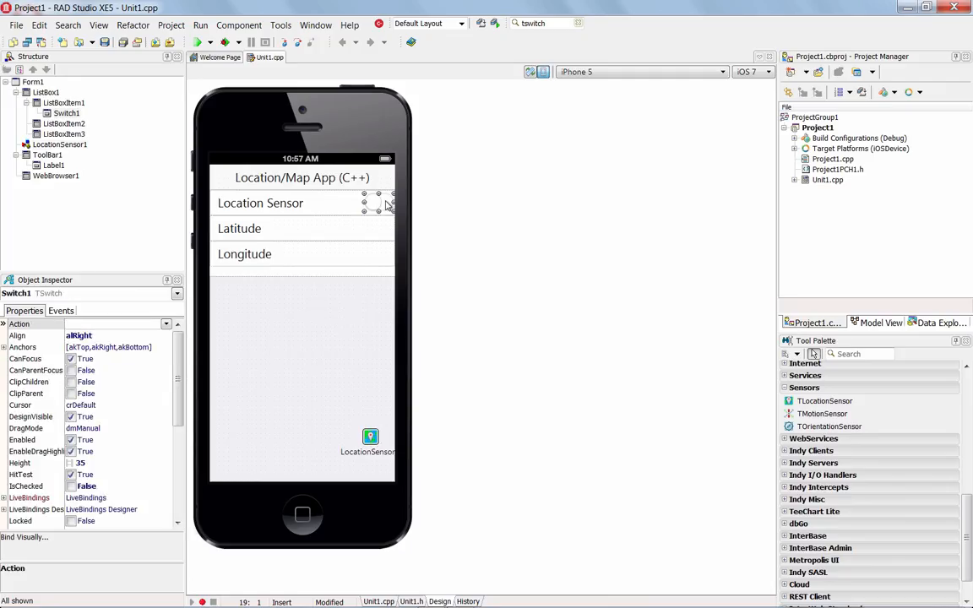
left_click(60, 311)
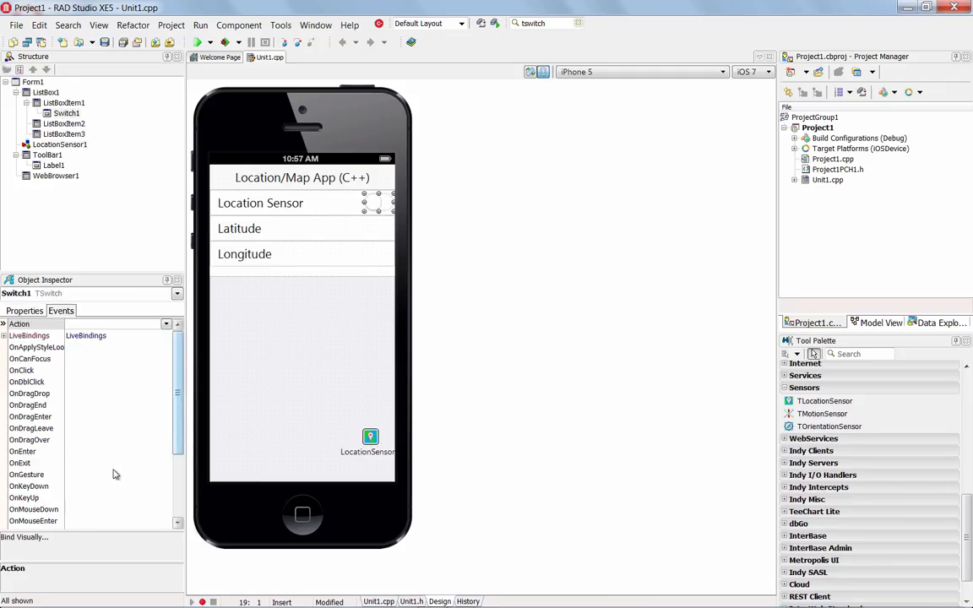
scroll("down", 3)
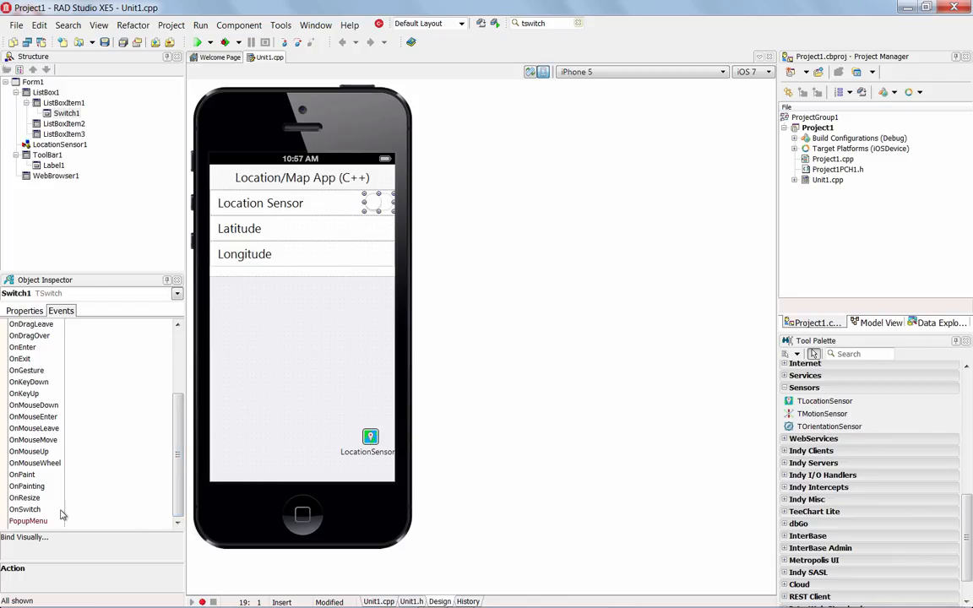
double_click(110, 508)
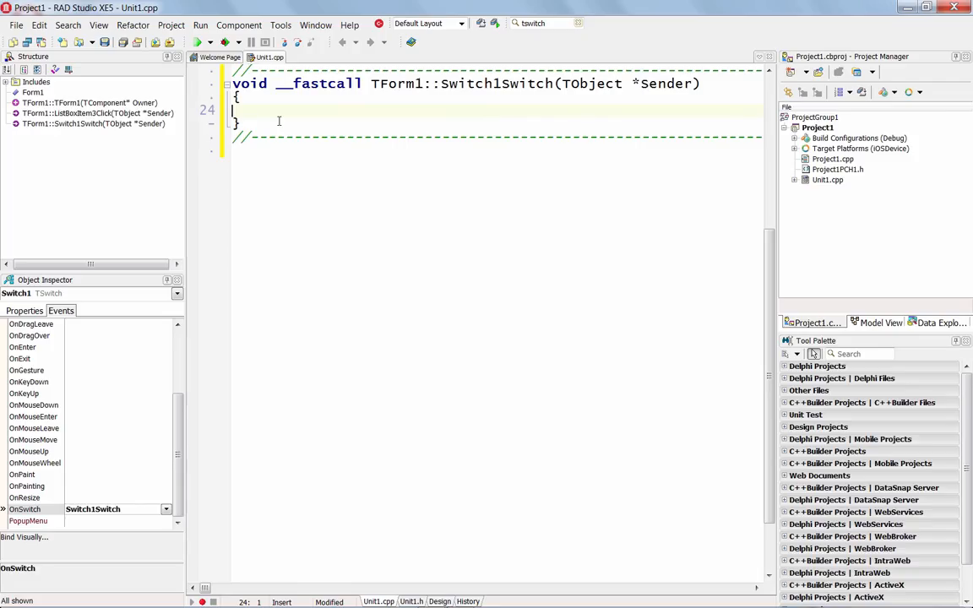
Step: Write LocationSensor1->Active = Switch1->IsChecked; in the Switch1Switch handler
type("Loca")
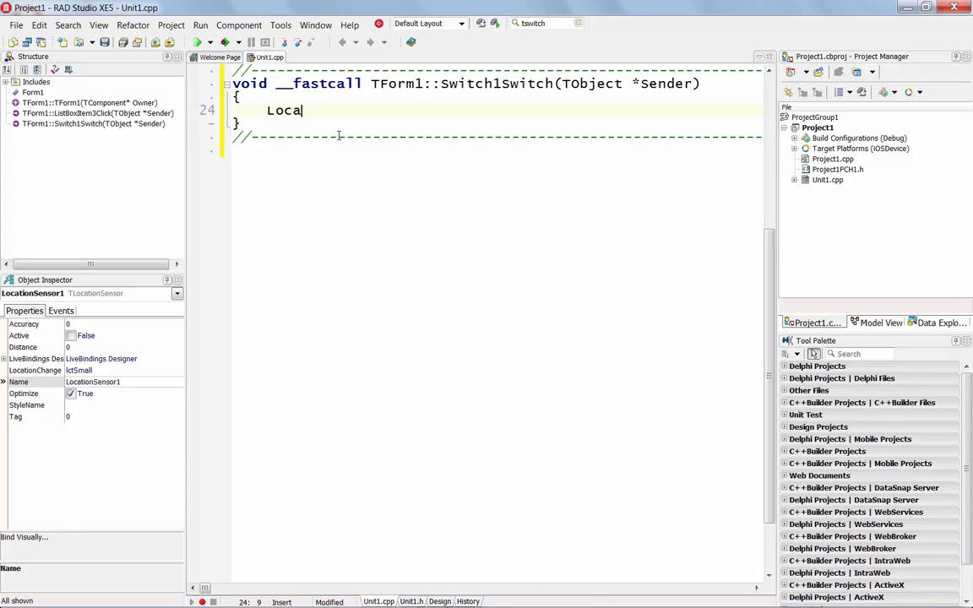
type("tionSe")
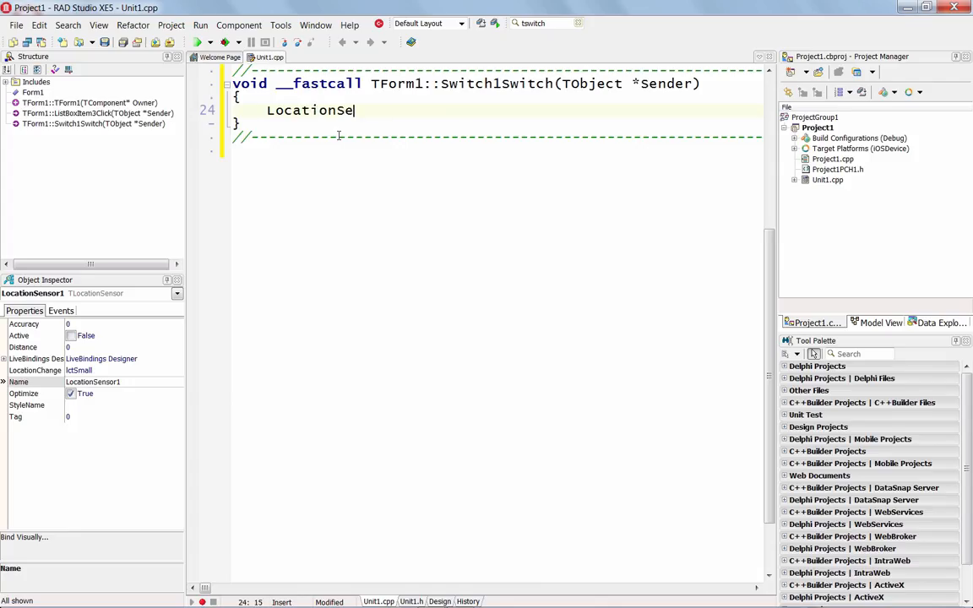
type("nsor1->")
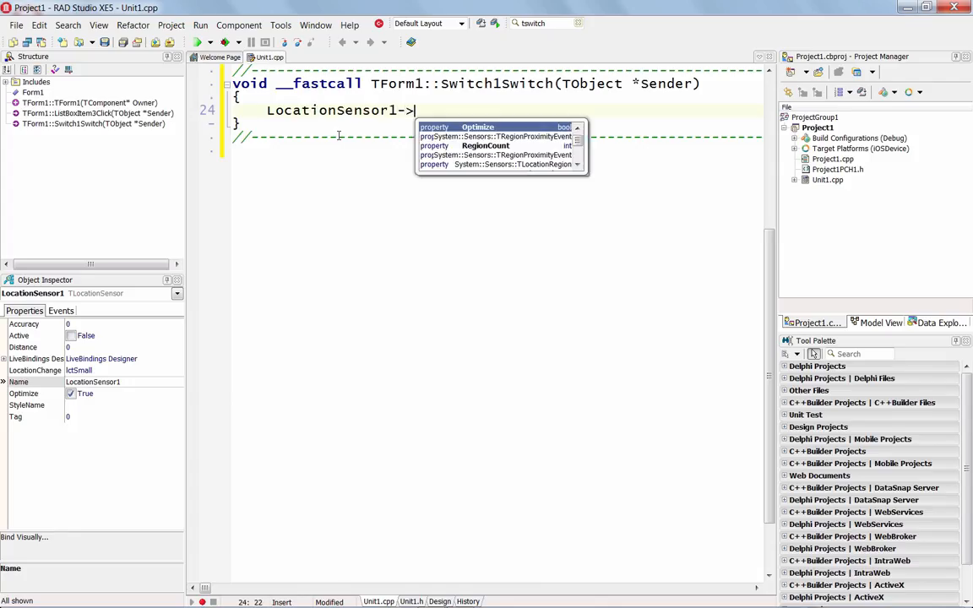
type("Active")
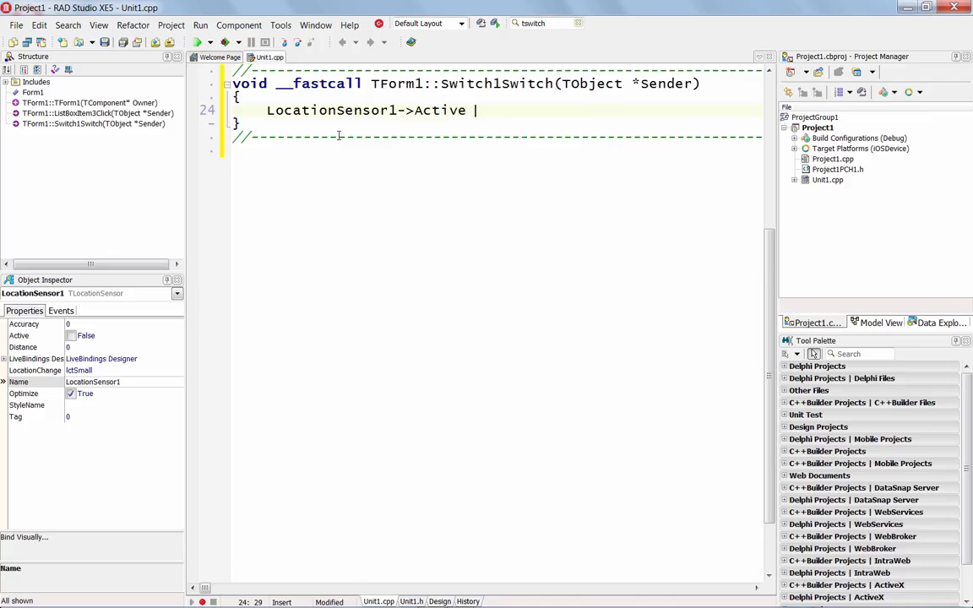
type("=")
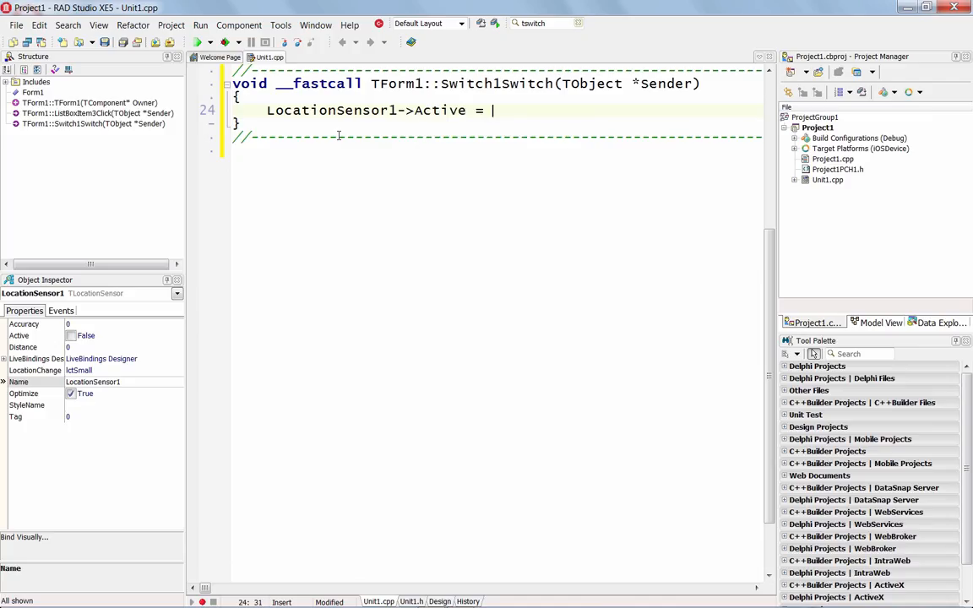
type("Swtich")
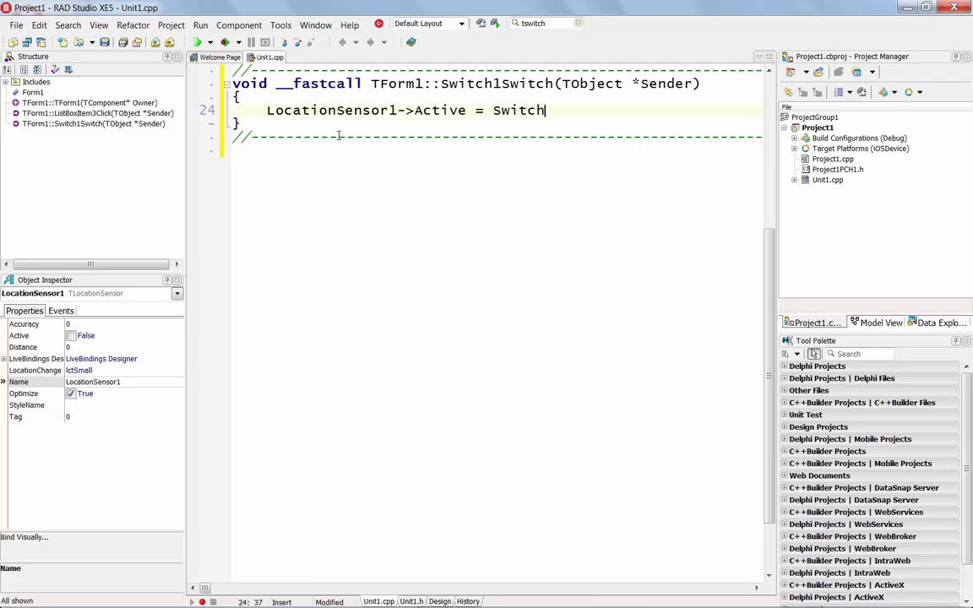
type("1->IsChecked")
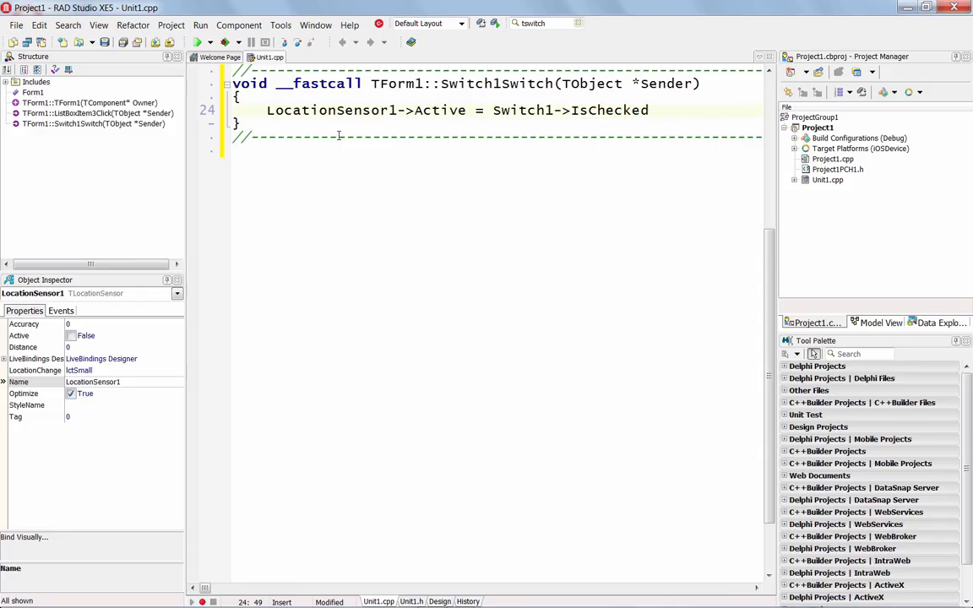
type(";")
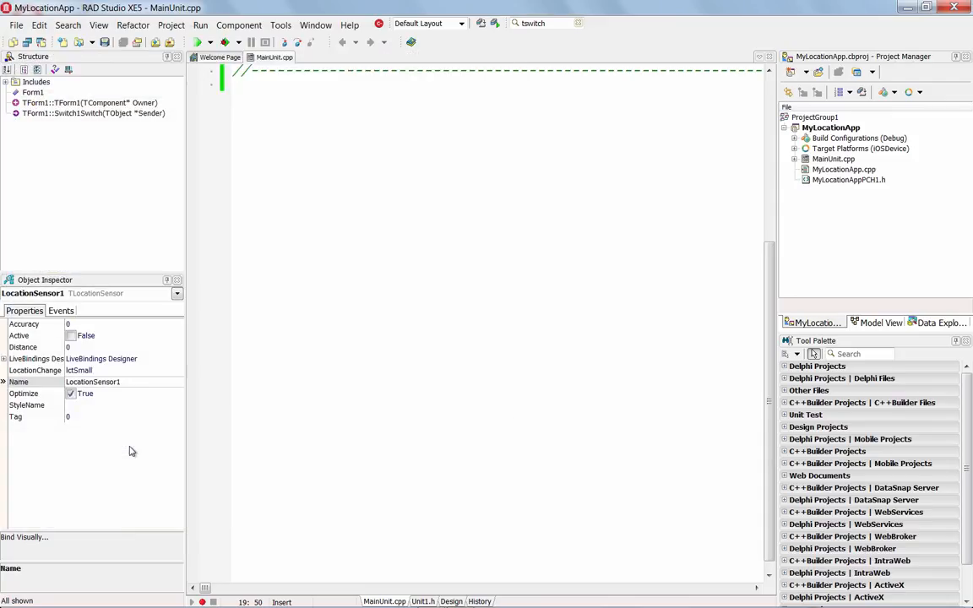
Step: Return to the form designer and show LocationSensor1's events in the Object Inspector
left_click(451, 601)
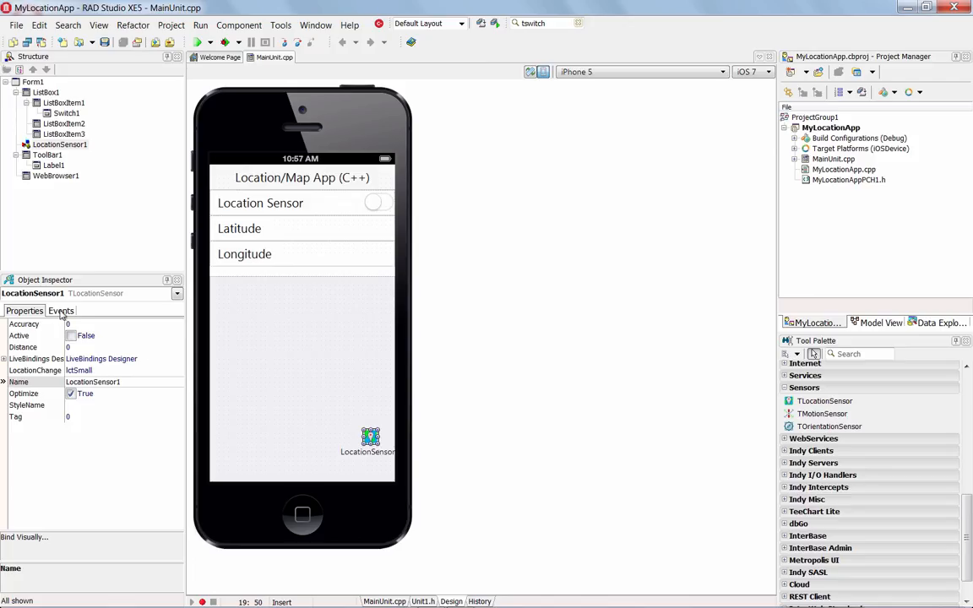
left_click(61, 310)
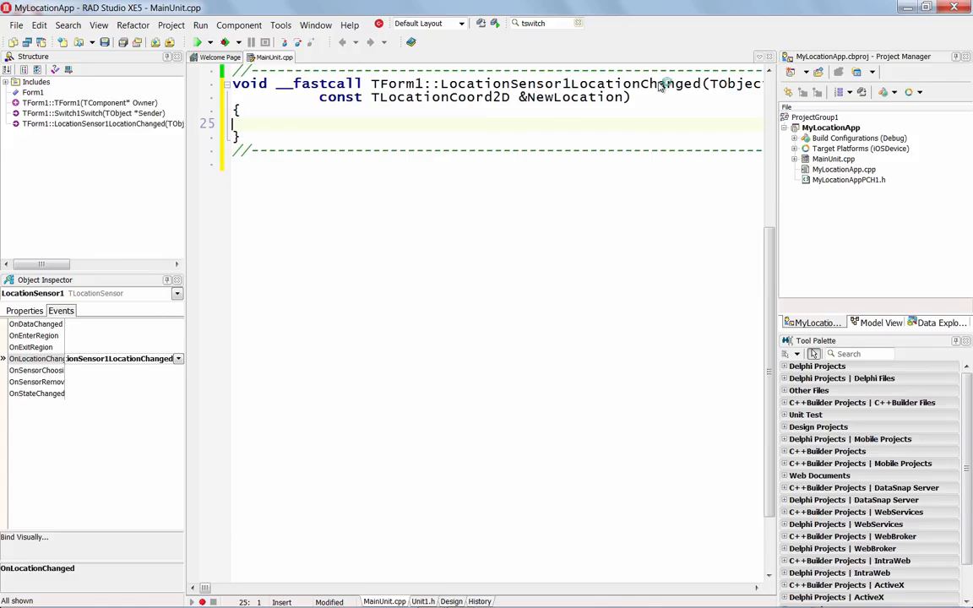
mouse_move(701, 525)
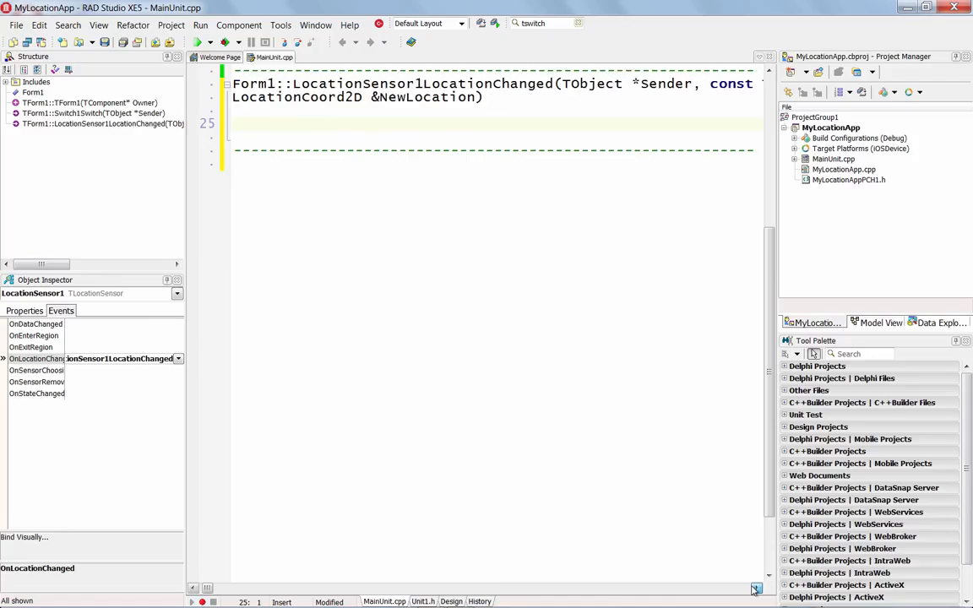
Step: Scroll the editor right to view the LocationSensor1LocationChanged handler signature
scroll("right", 3)
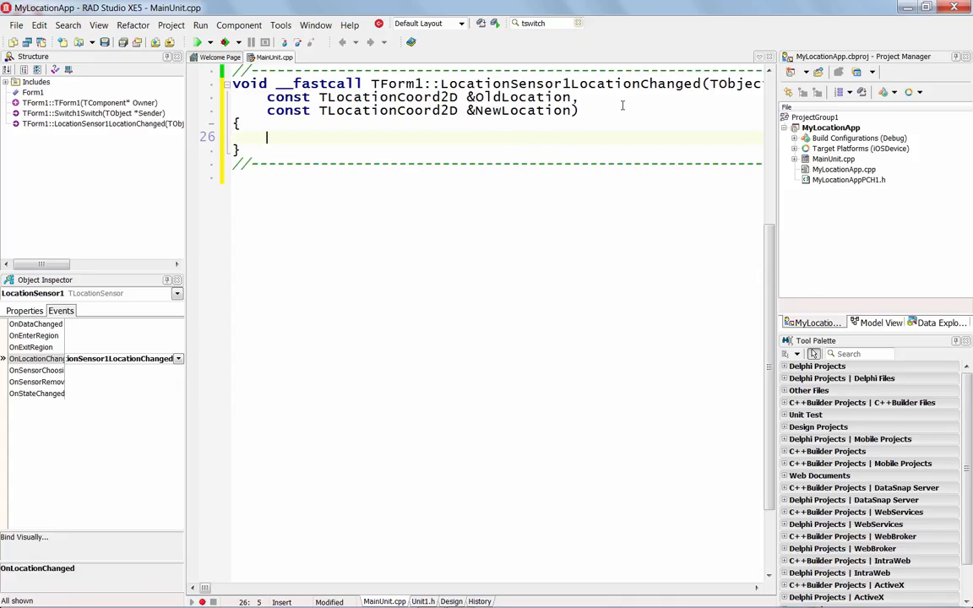
Step: Set ListBoxItem2's text to the formatted latitude from NewLocation
type("ListBox")
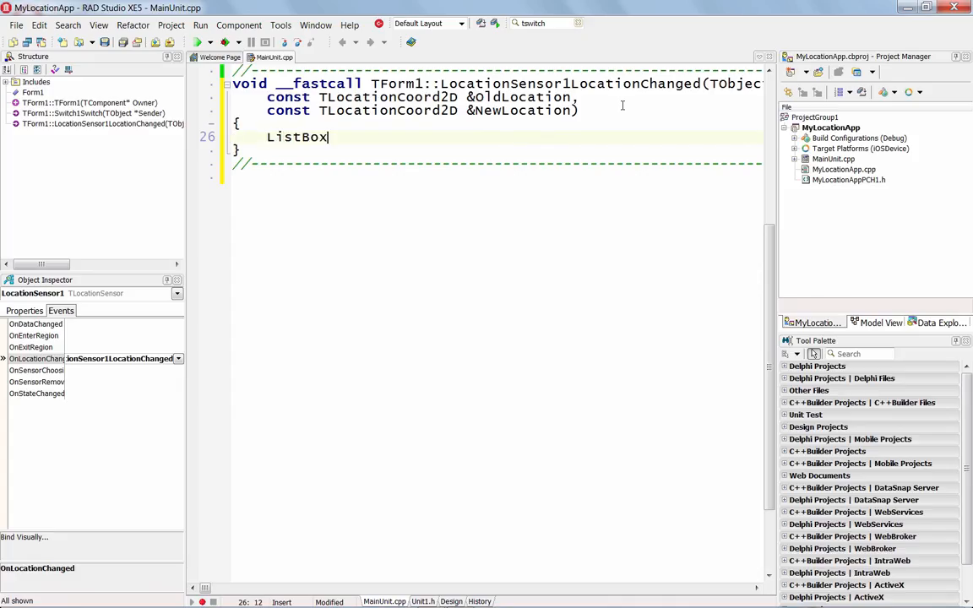
type("Item2")
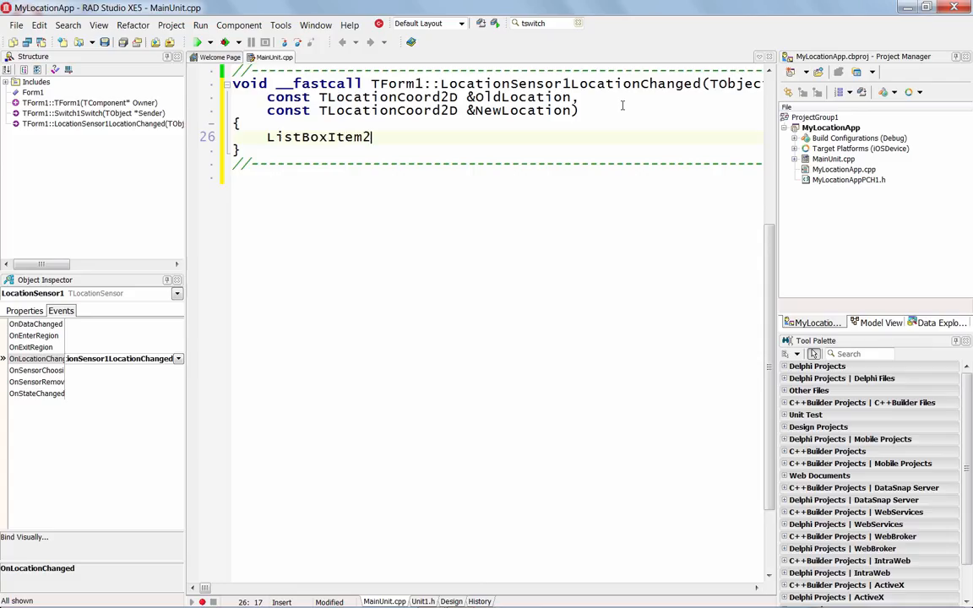
type("->te")
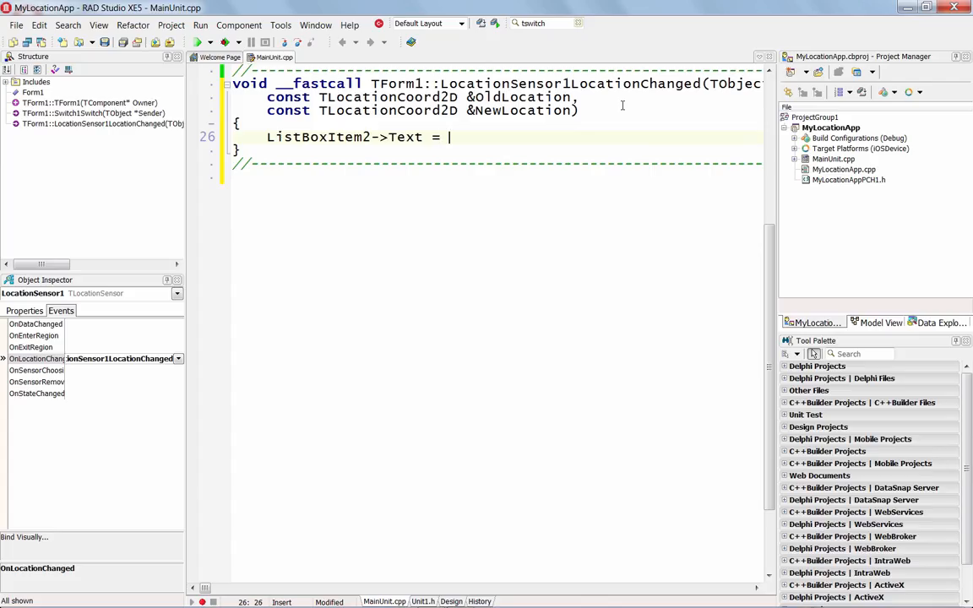
type("Lis")
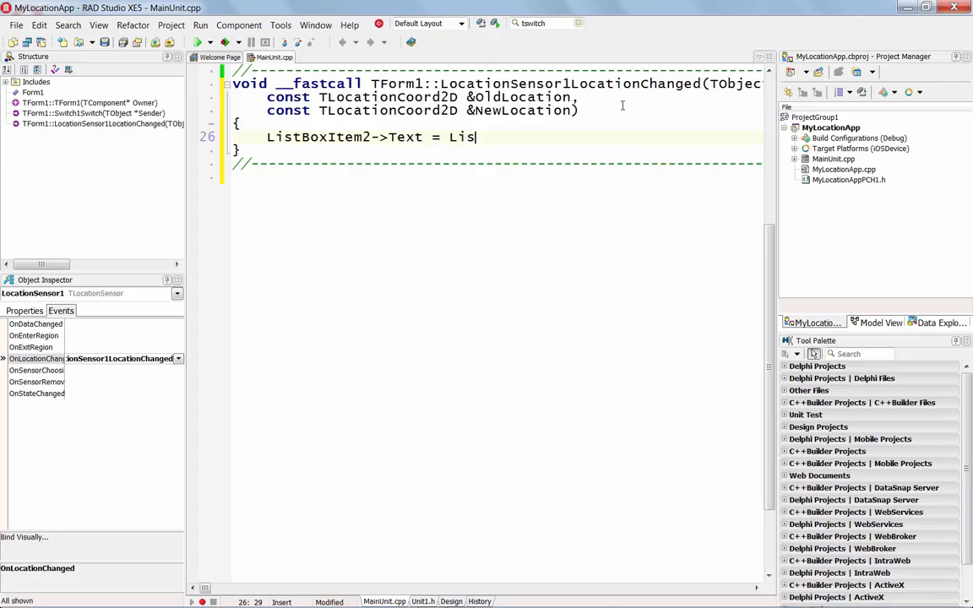
type("tBoxItem2")
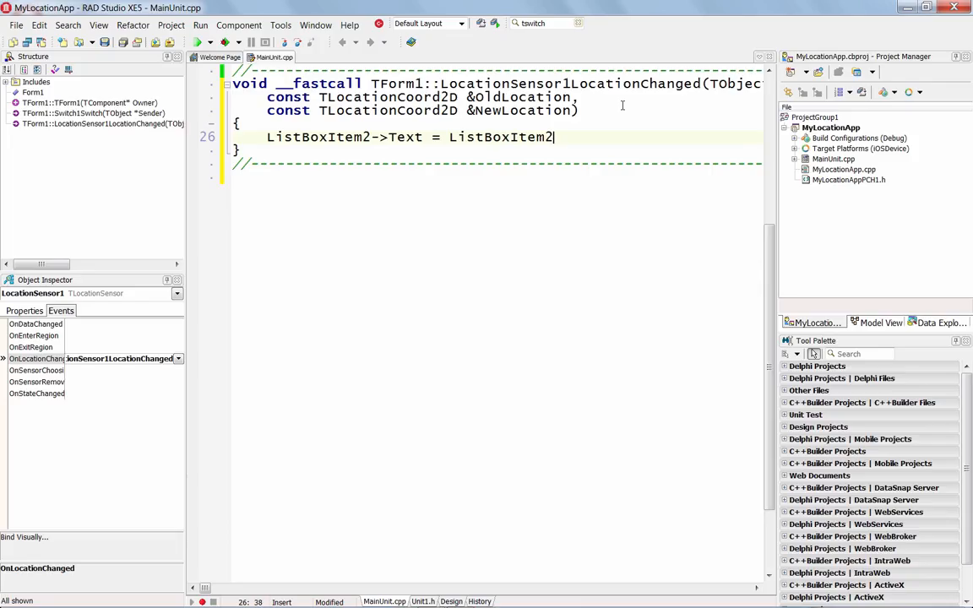
type("->T")
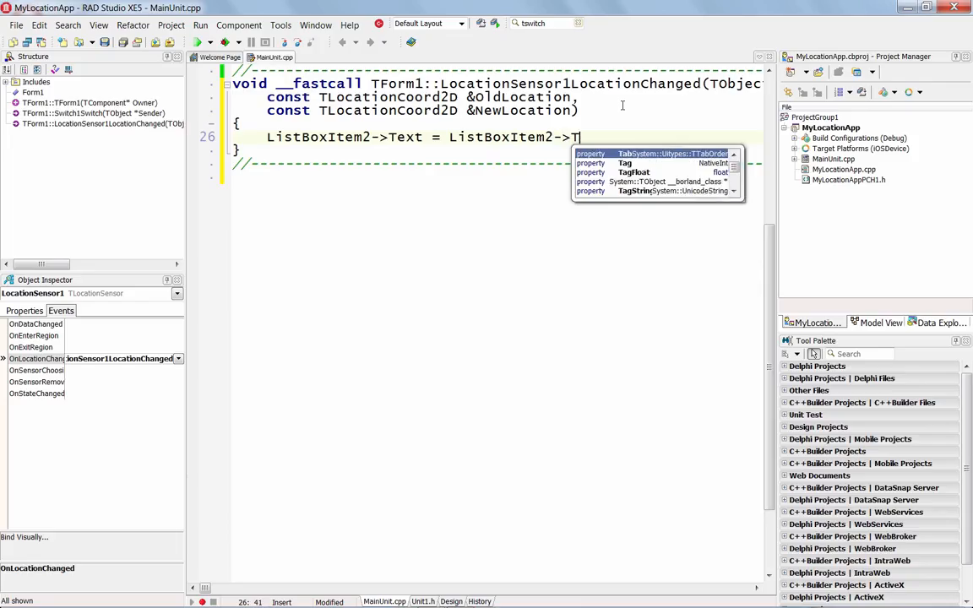
type("ext.sprintf(")
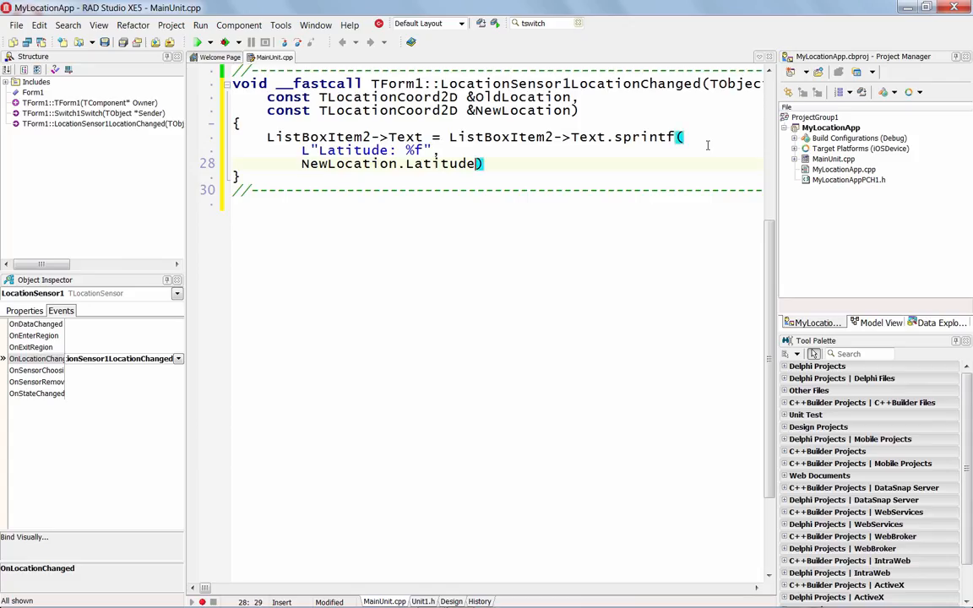
Step: Set ListBoxItem3's text to the formatted longitude from NewLocation
type("ListBoxItem3->")
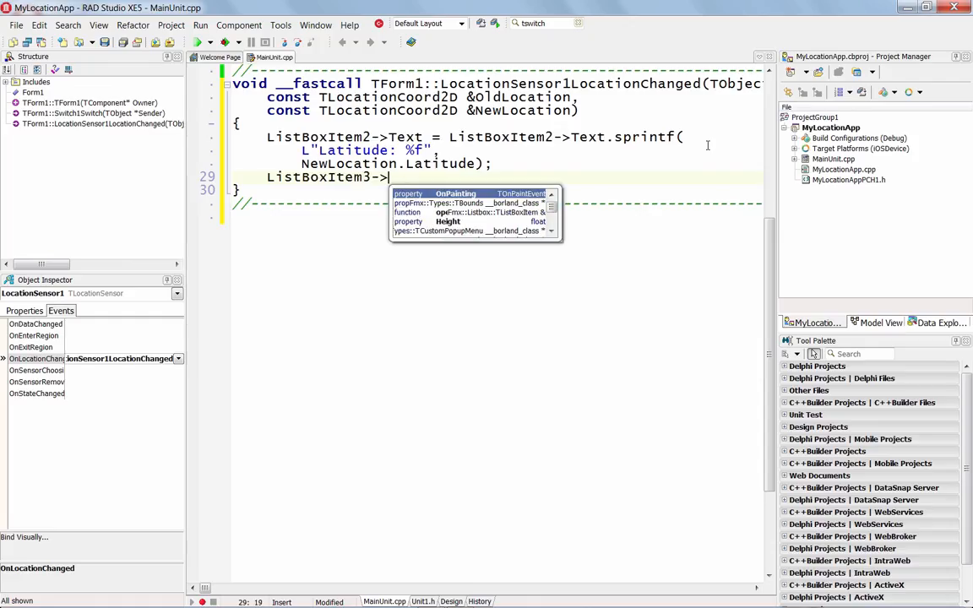
type("Text =")
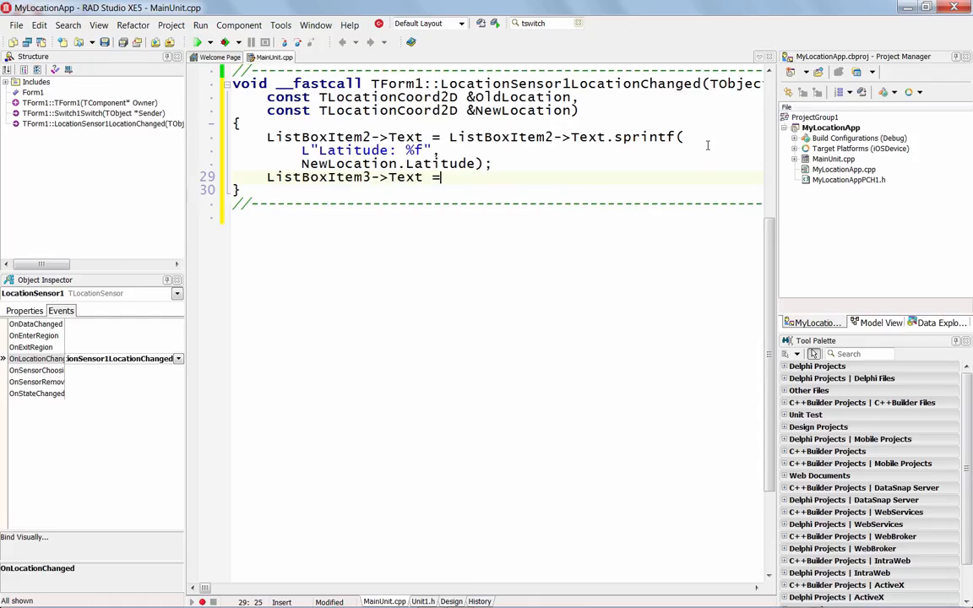
type("ListBoxi")
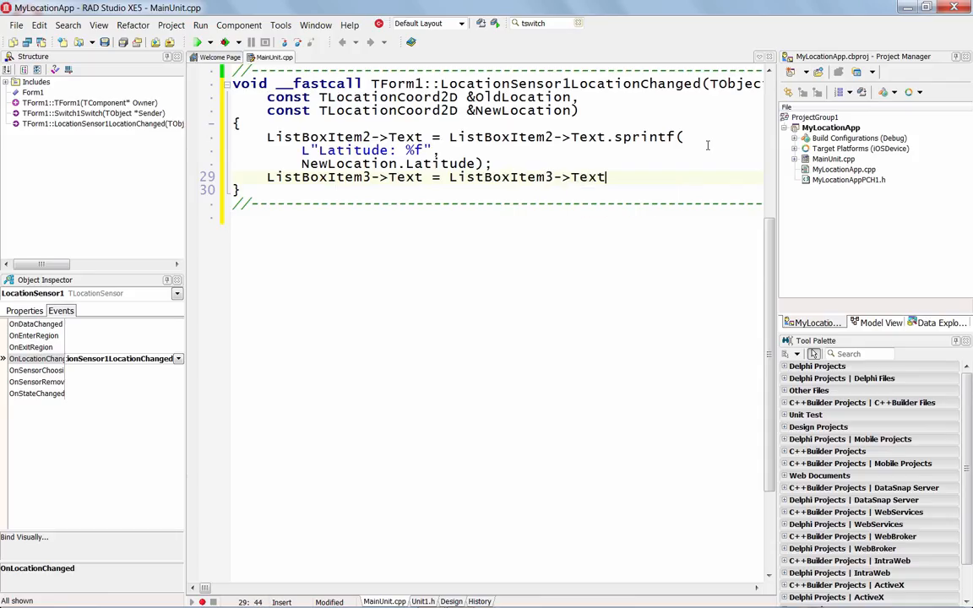
type(".sprintf(")
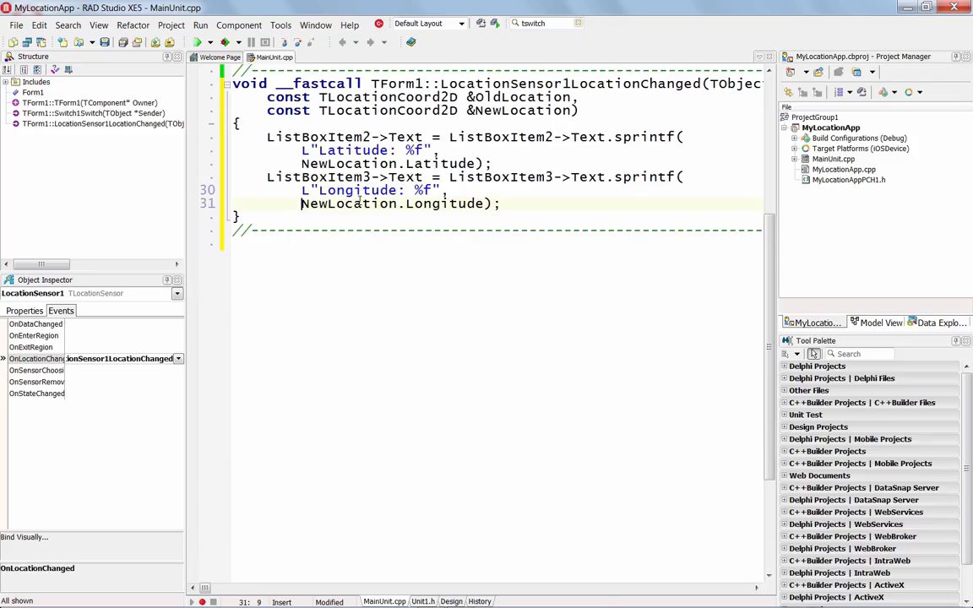
Step: Declare String URLString = ""; in the handler for the Google Maps URL
key("Return")
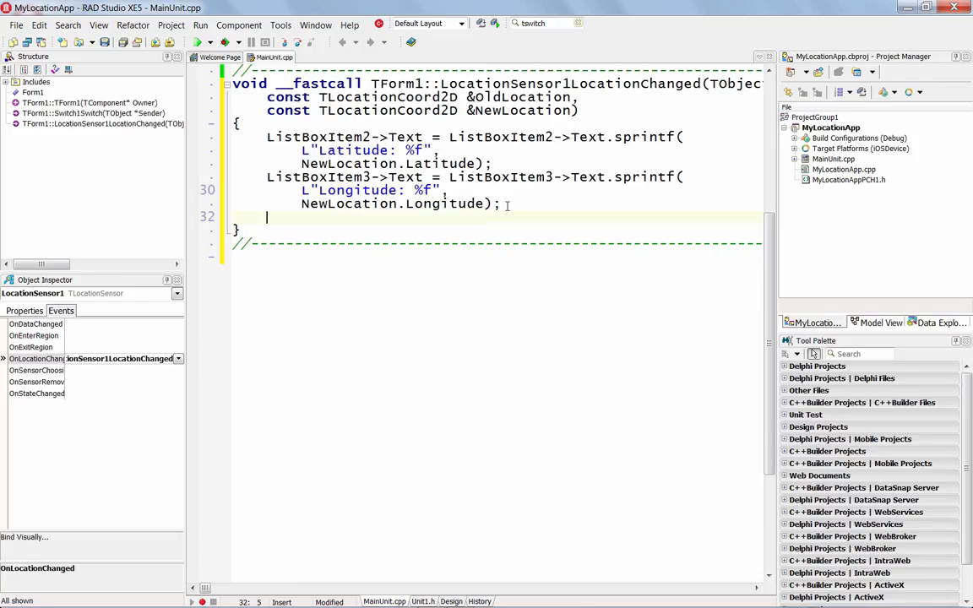
type("String URLString = \"\";")
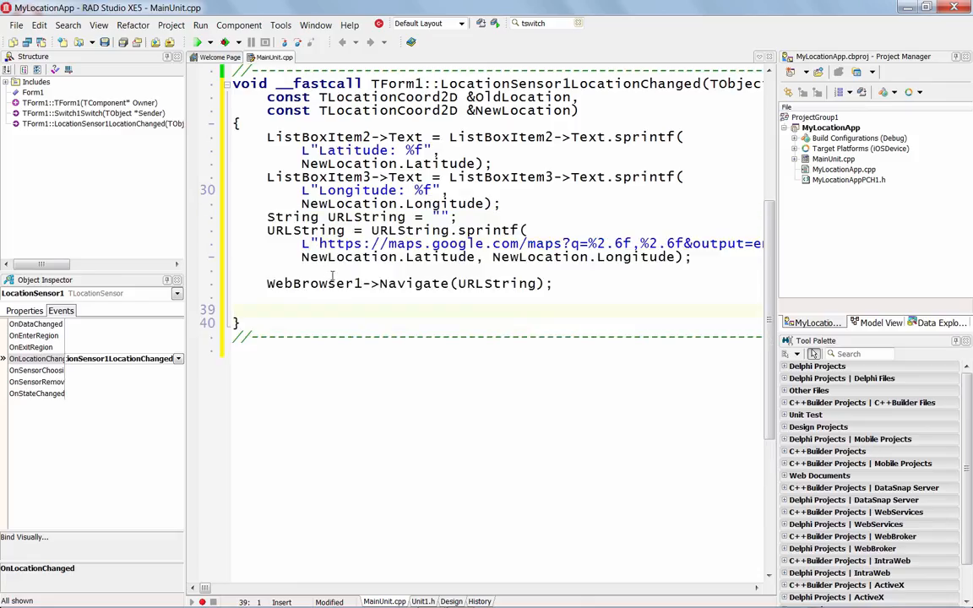
left_click(268, 217)
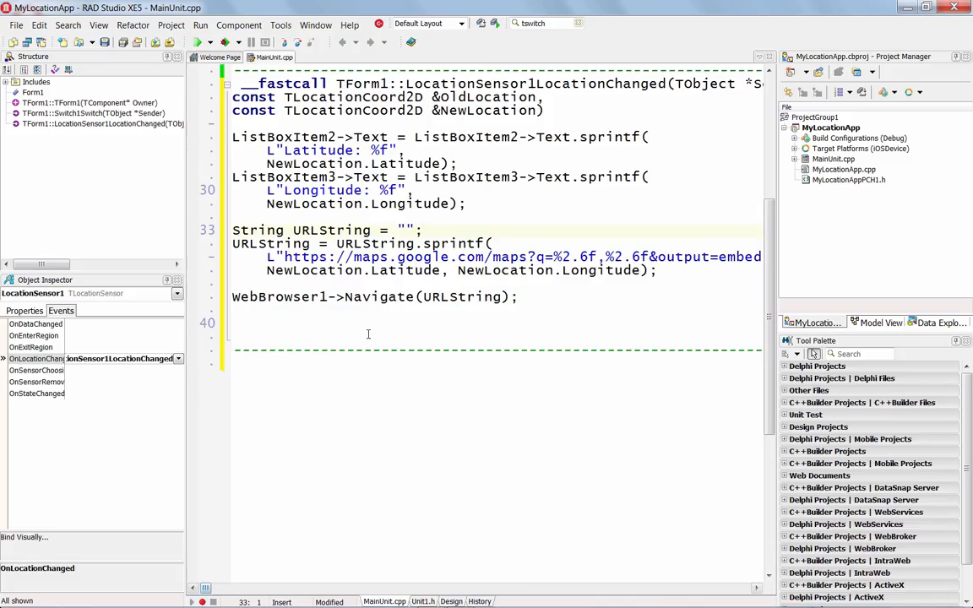
mouse_move(600, 270)
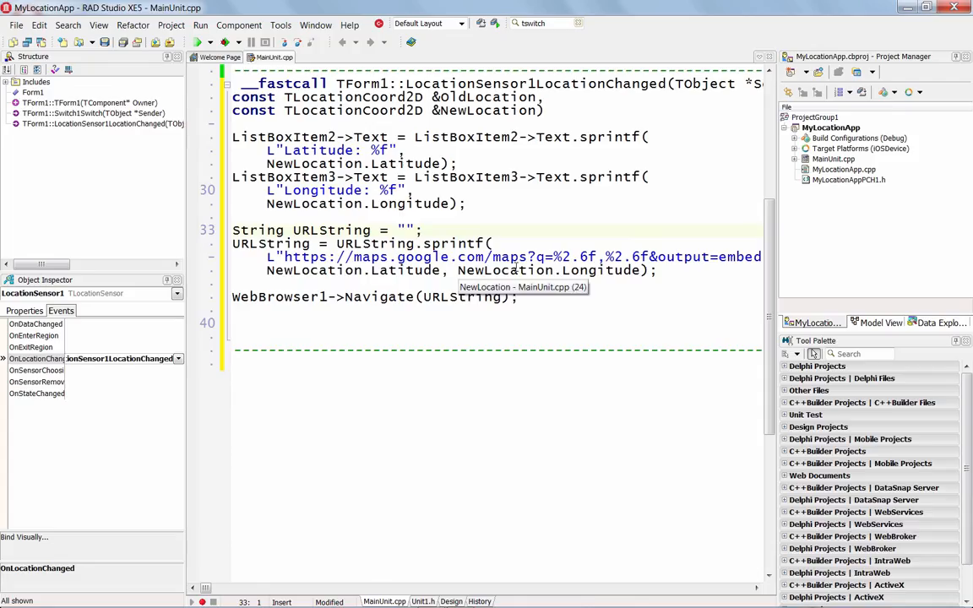
left_click(795, 149)
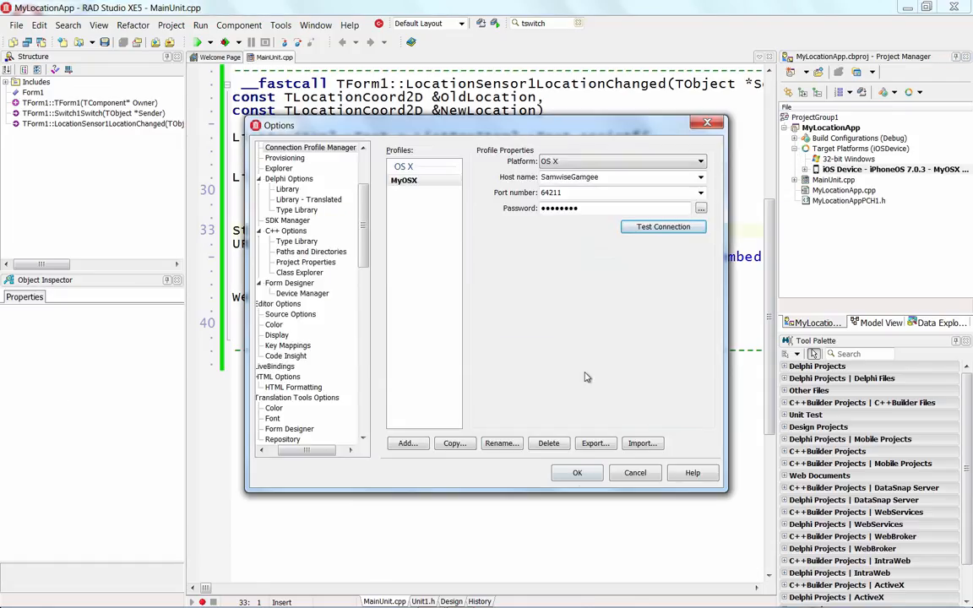
Step: Accept the MyOSX connection profile and run MyLocationApp on the iOS device
left_click(576, 472)
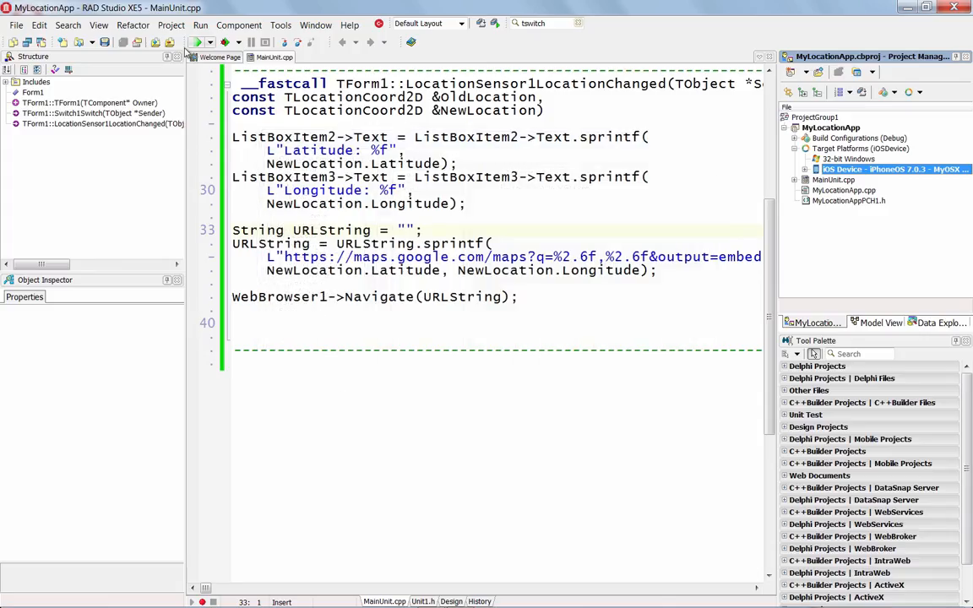
left_click(198, 42)
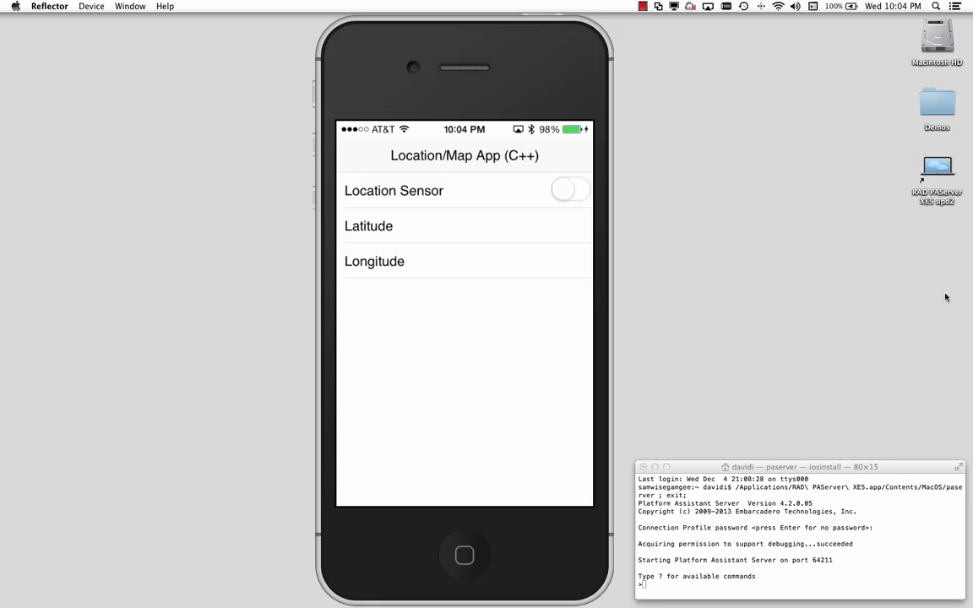
Step: Turn on the Location Sensor switch and allow the app to use current location
left_click(570, 190)
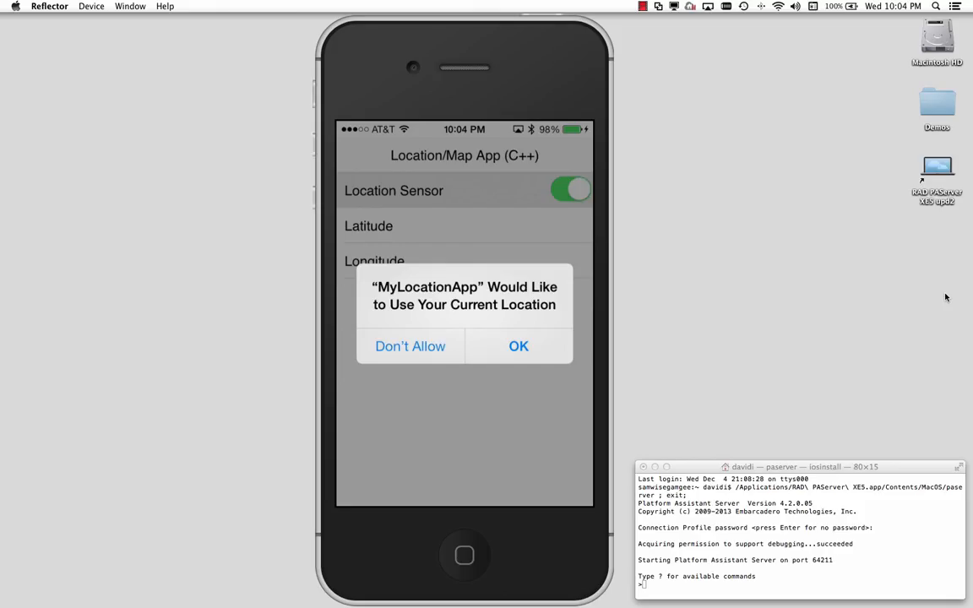
left_click(518, 346)
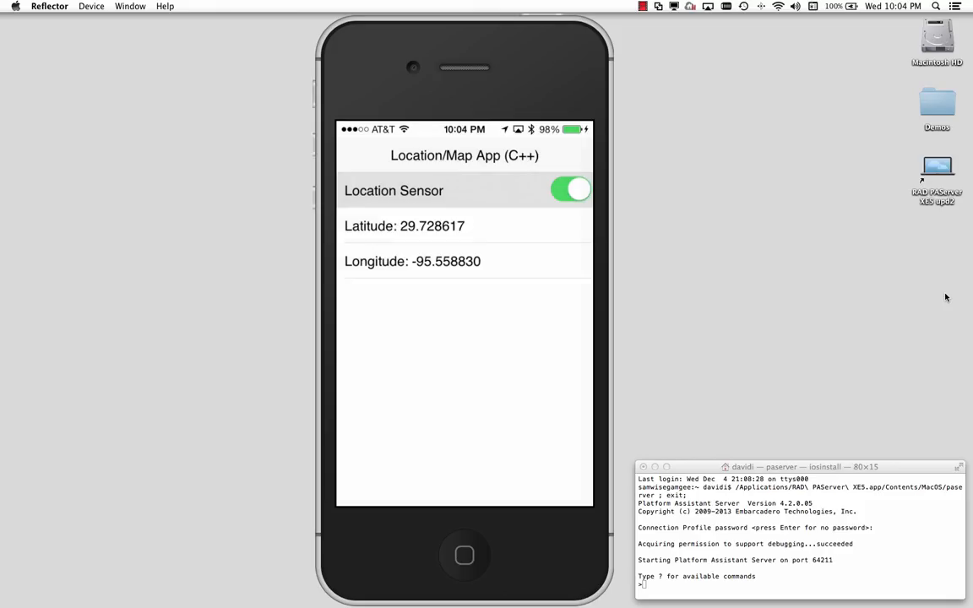